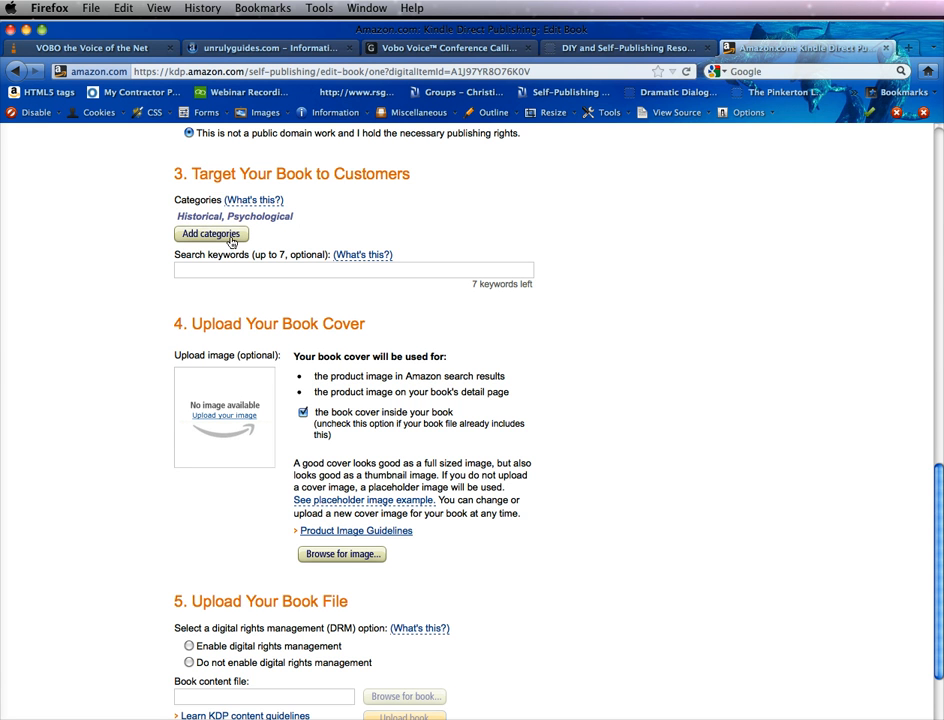
Add FICTION > Psychological as a second book category and keep both categories.
click(210, 232)
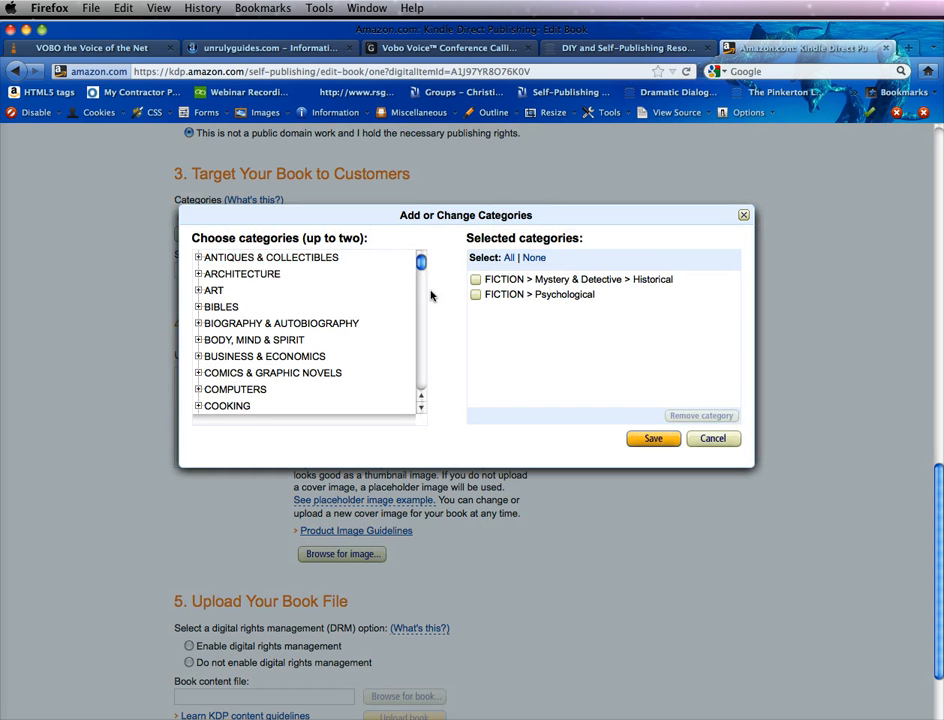
click(476, 294)
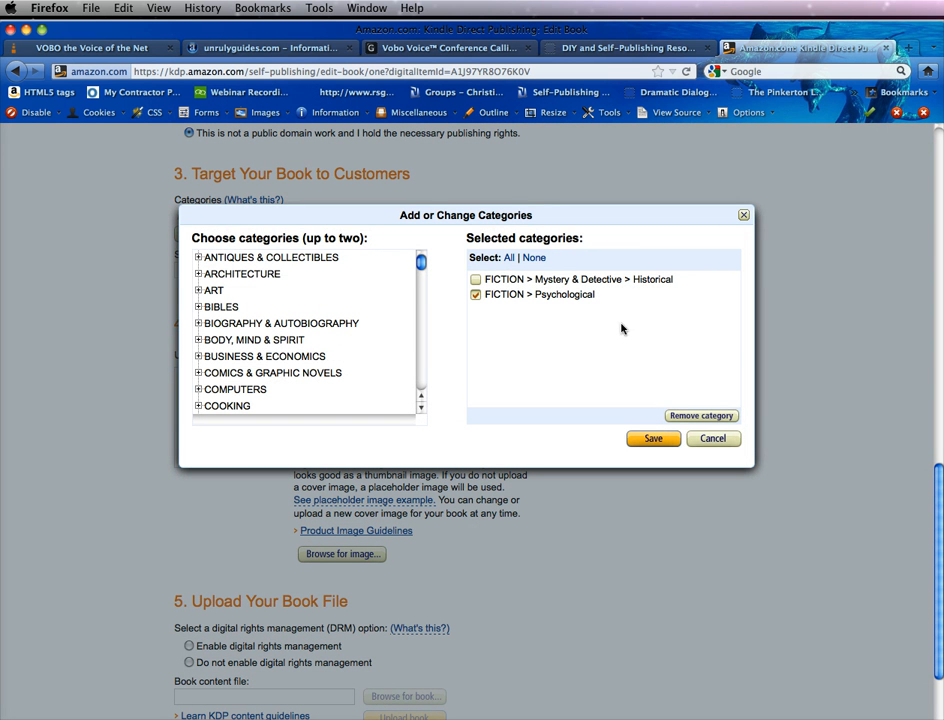
mouse_move(234, 388)
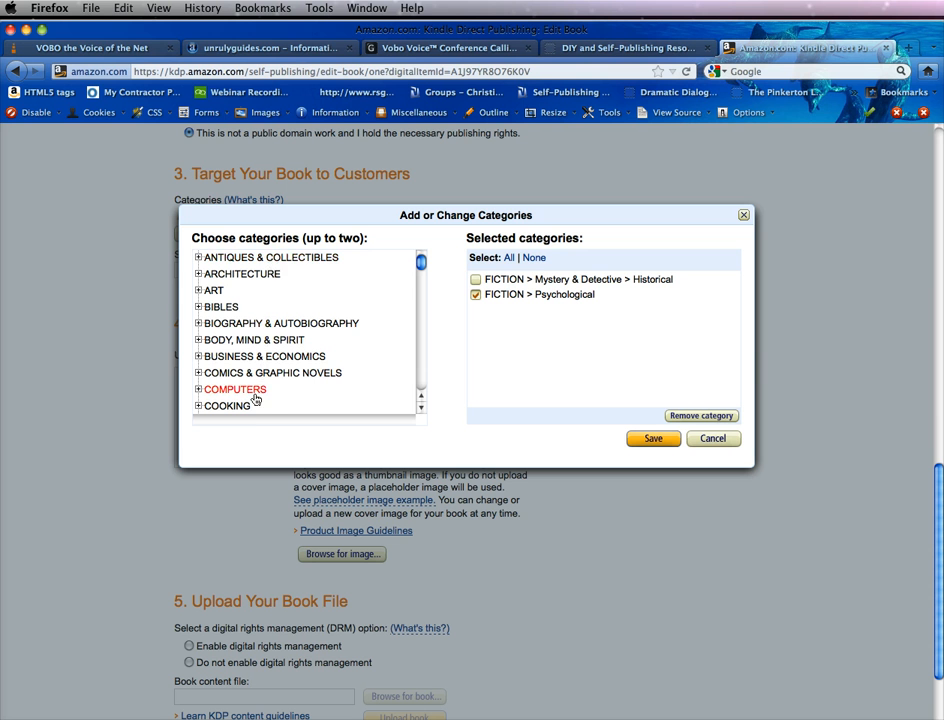
mouse_move(552, 438)
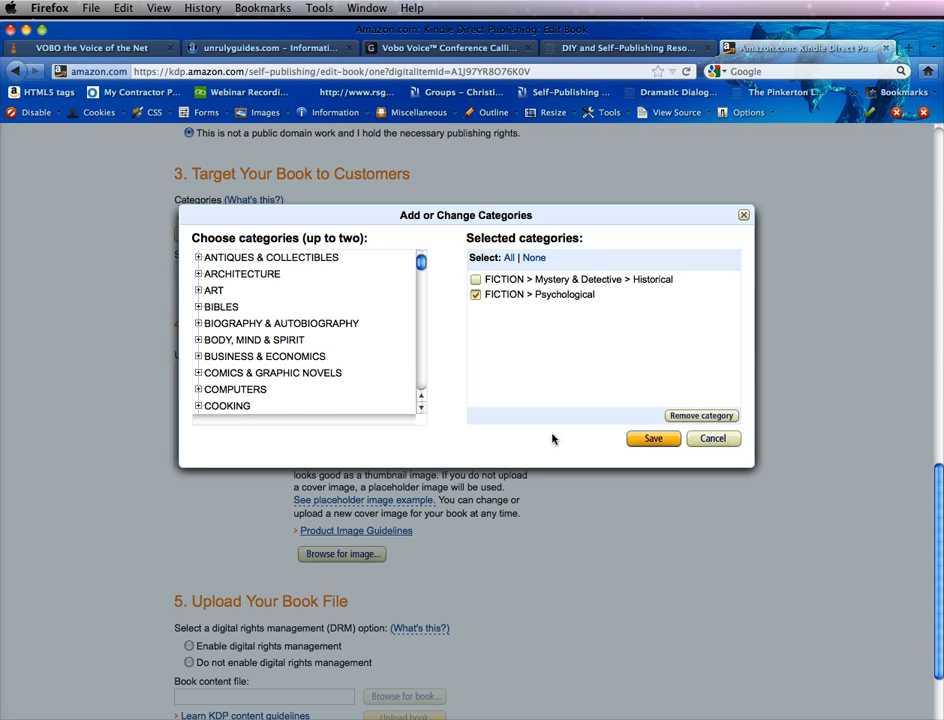
click(652, 438)
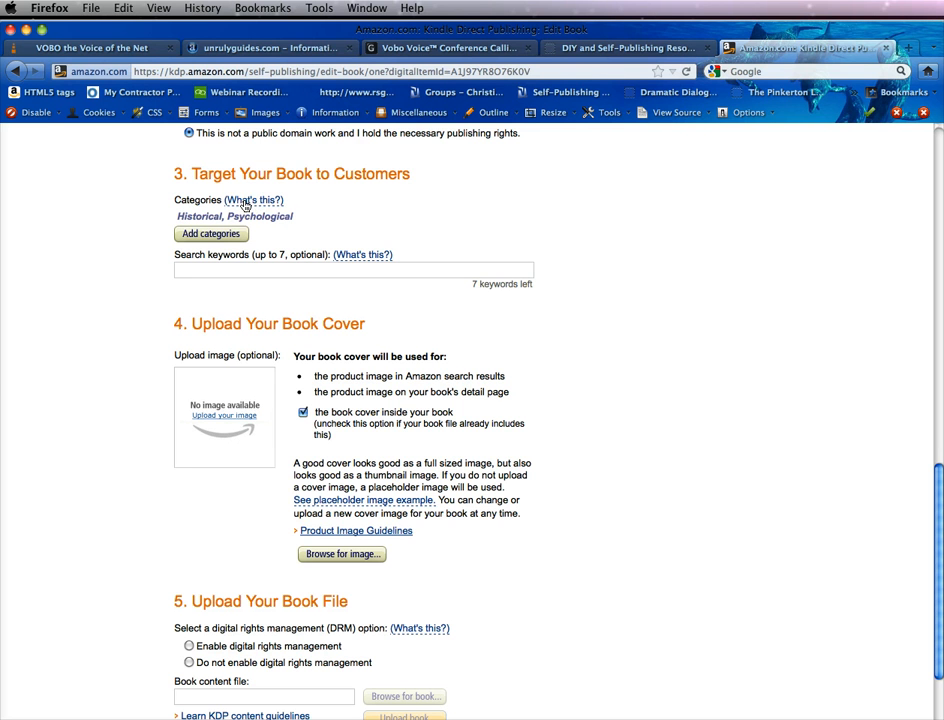
mouse_move(250, 204)
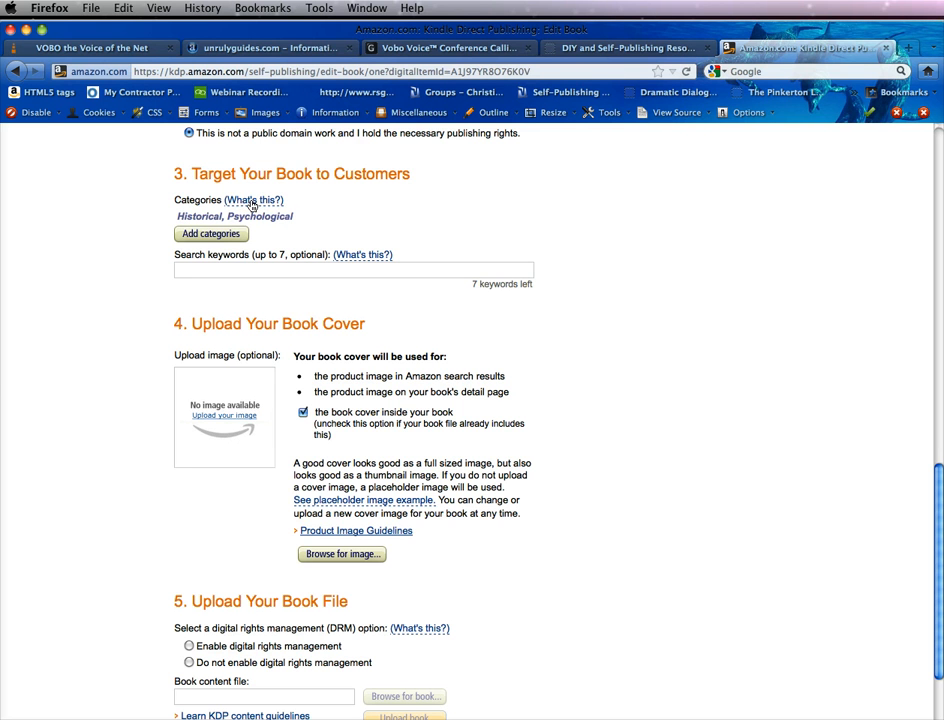
mouse_move(390, 504)
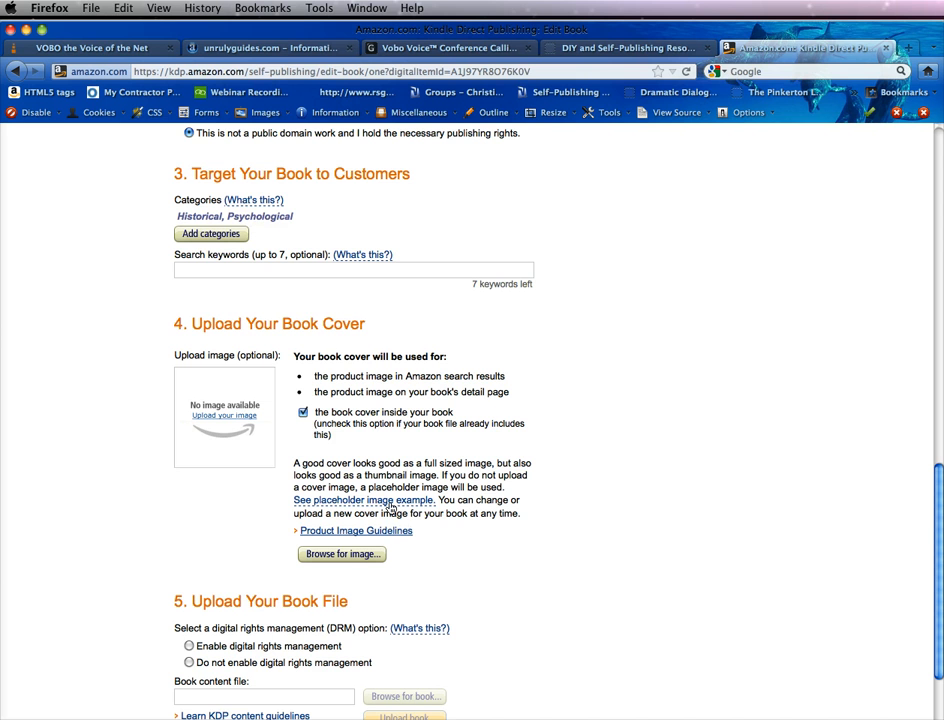
mouse_move(548, 414)
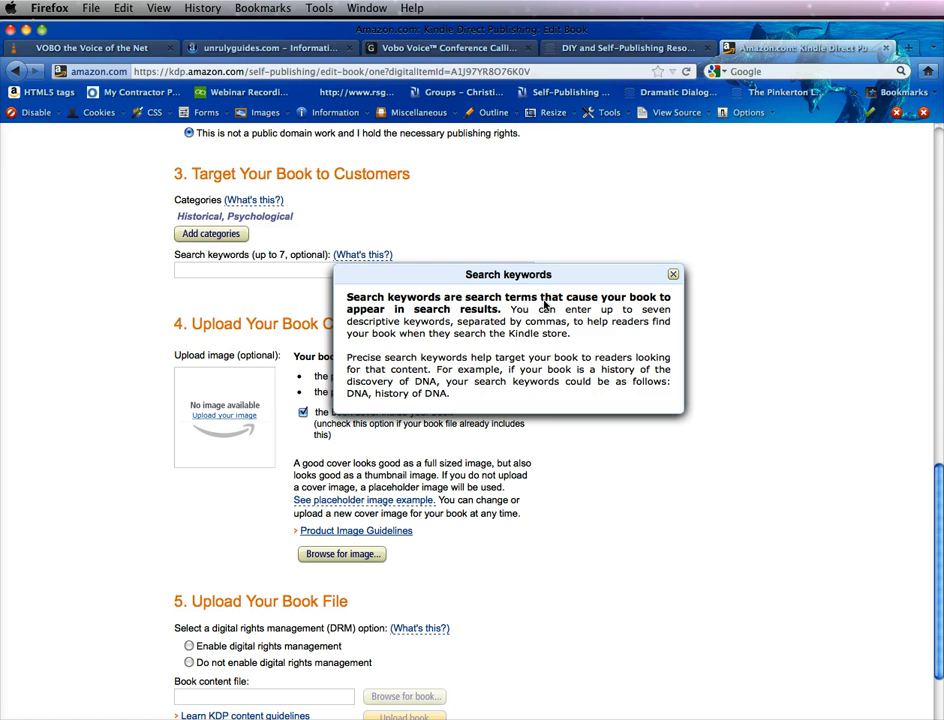
mouse_move(496, 312)
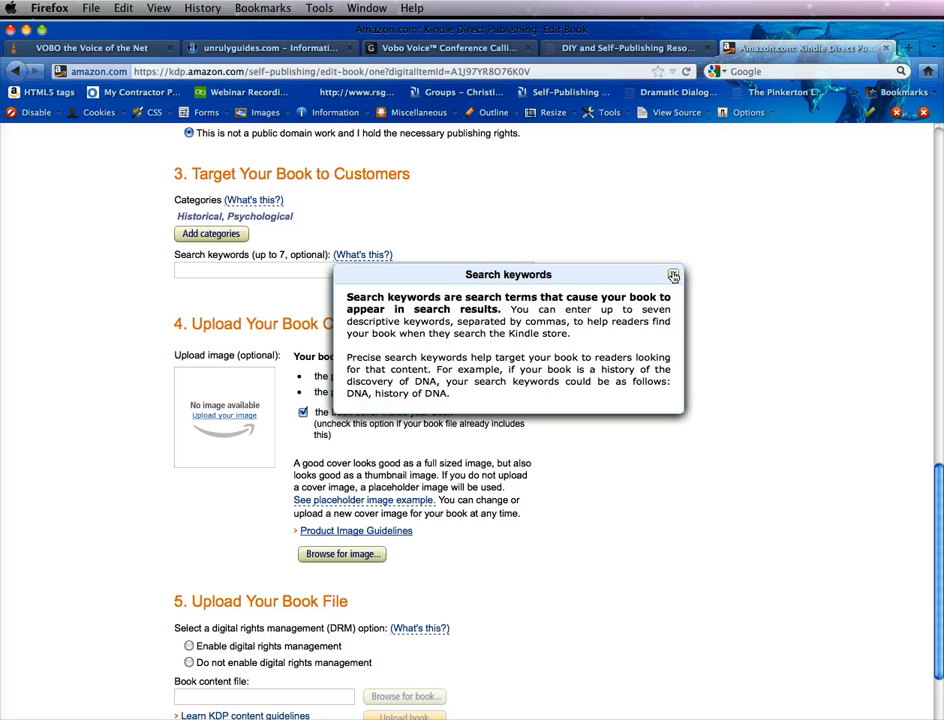
Enter the search keywords 'humor, historical fiction,' leaving five keywords available.
click(672, 276)
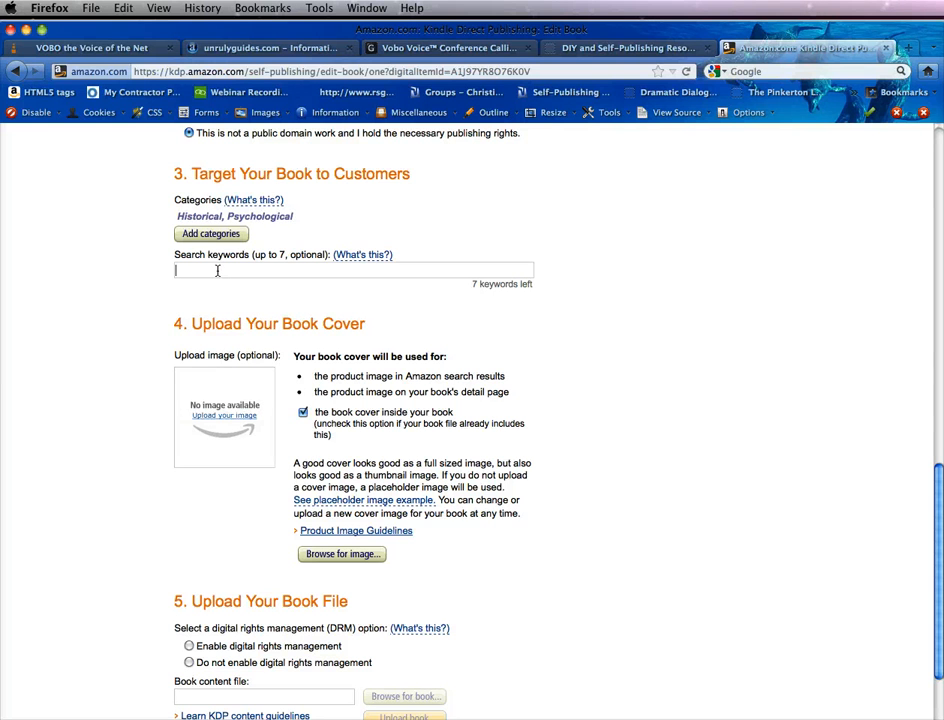
text(humor,)
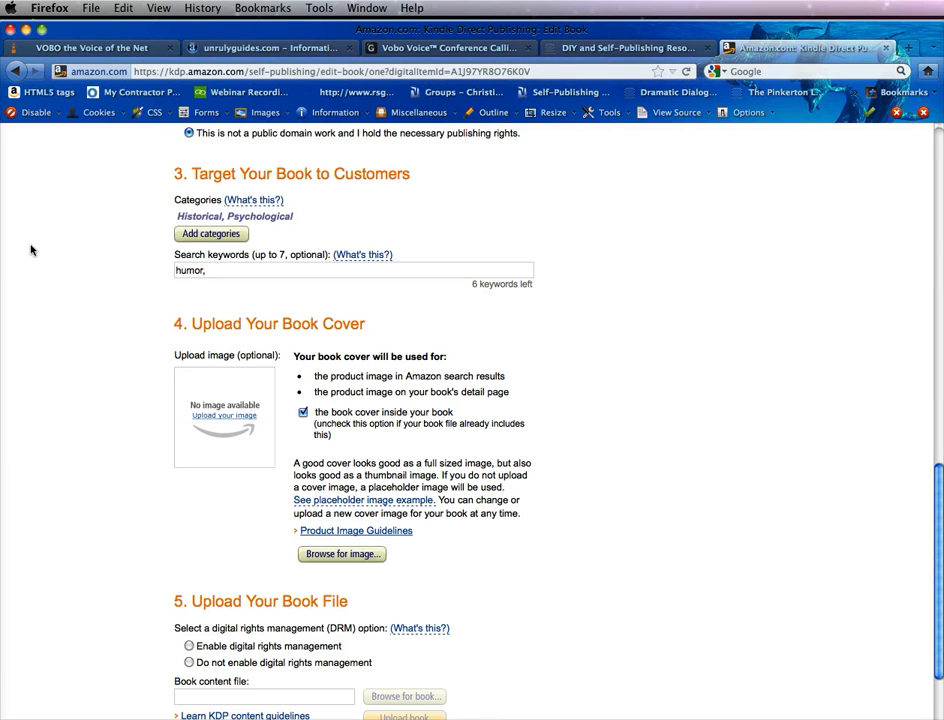
mouse_move(320, 276)
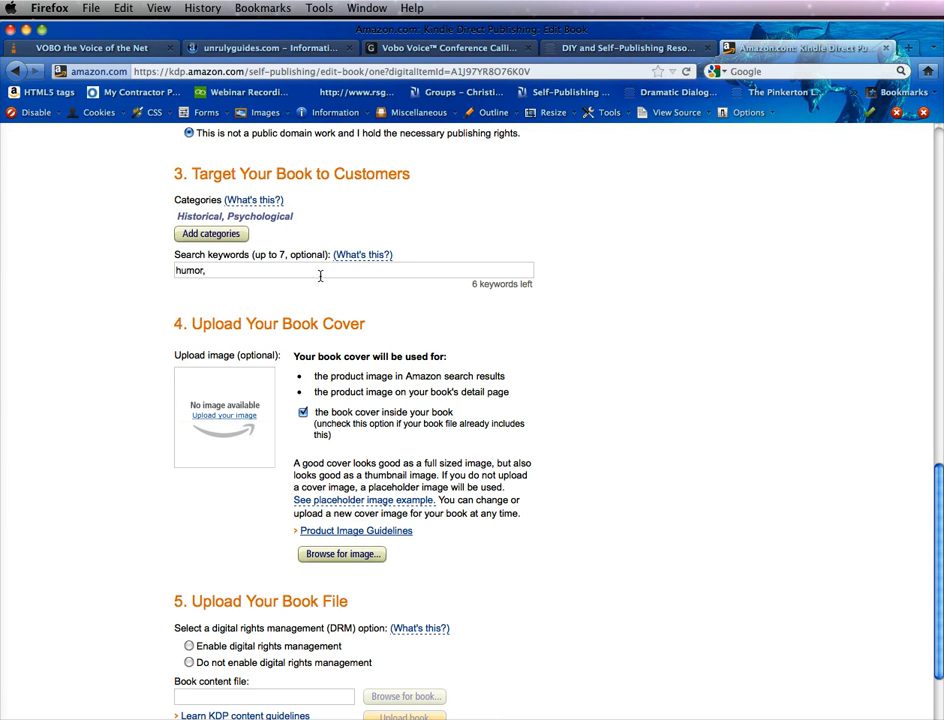
text(historical fiction)
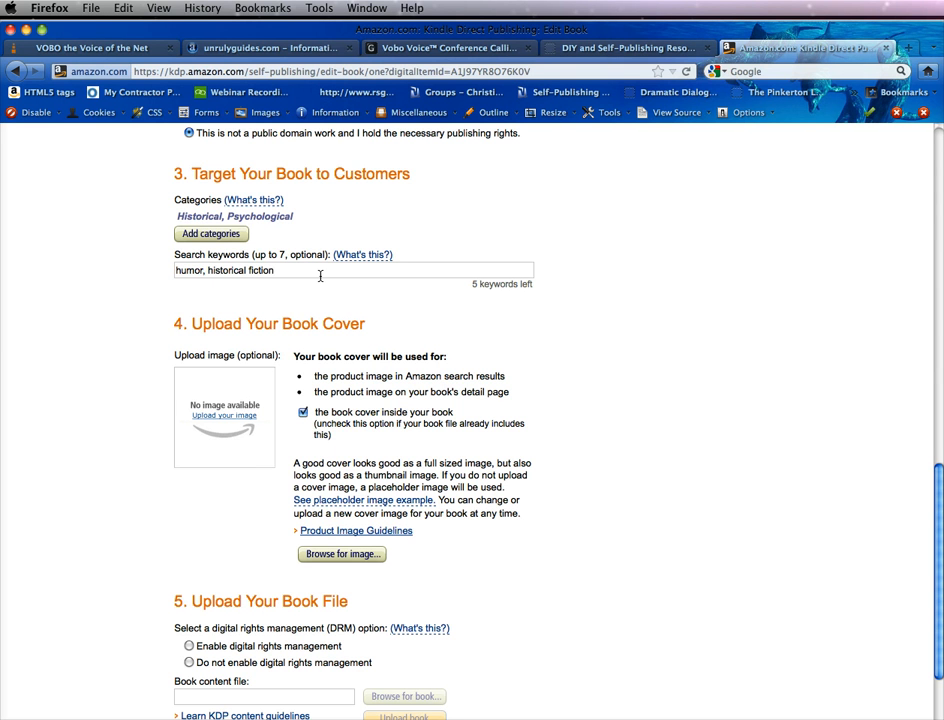
text(,)
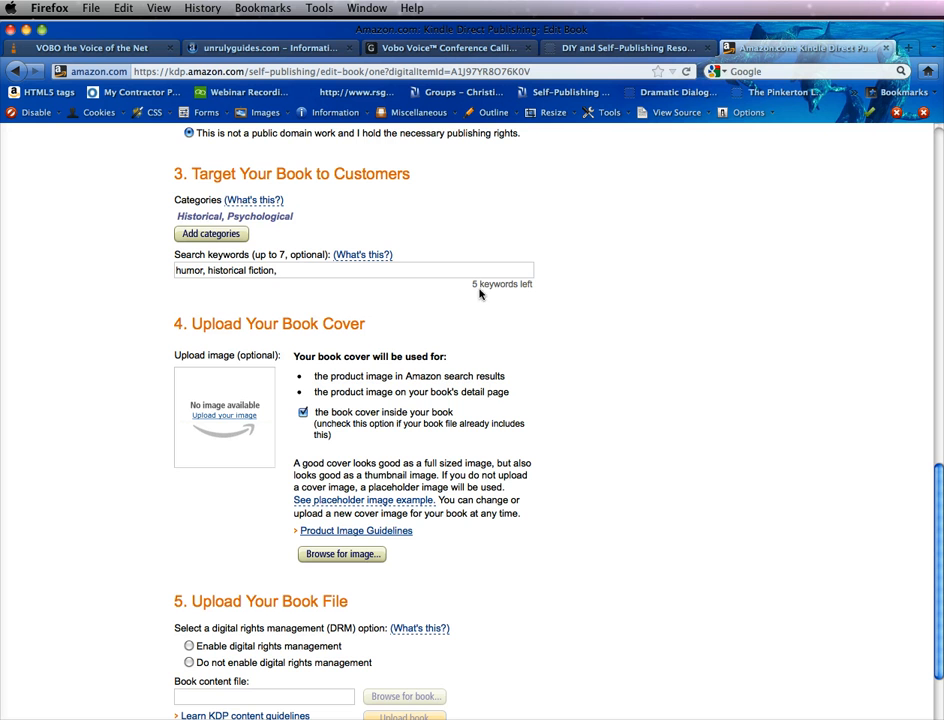
mouse_move(598, 336)
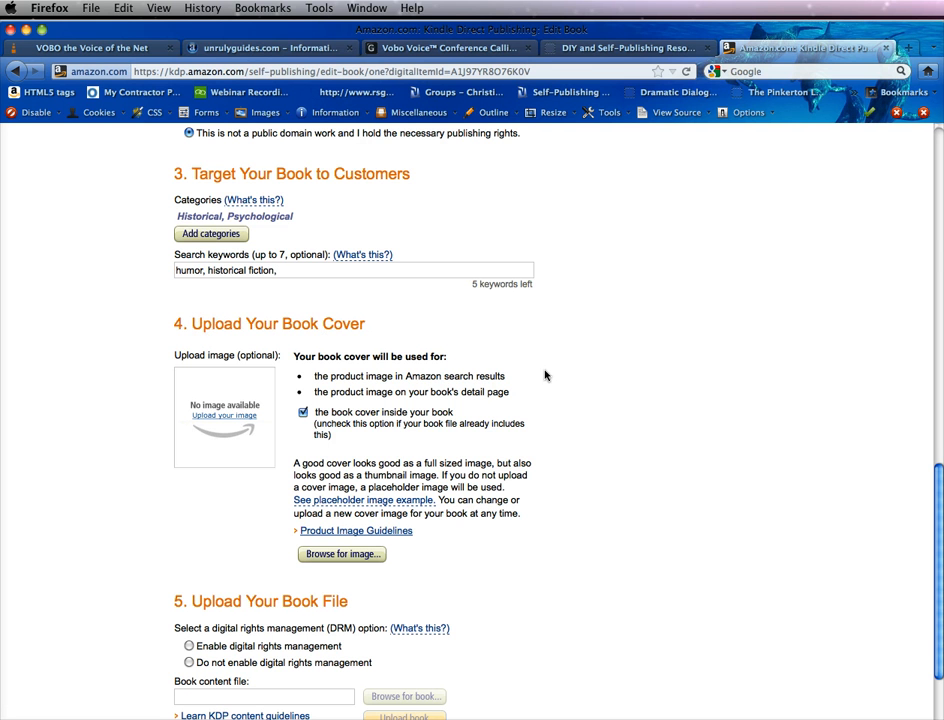
mouse_move(356, 530)
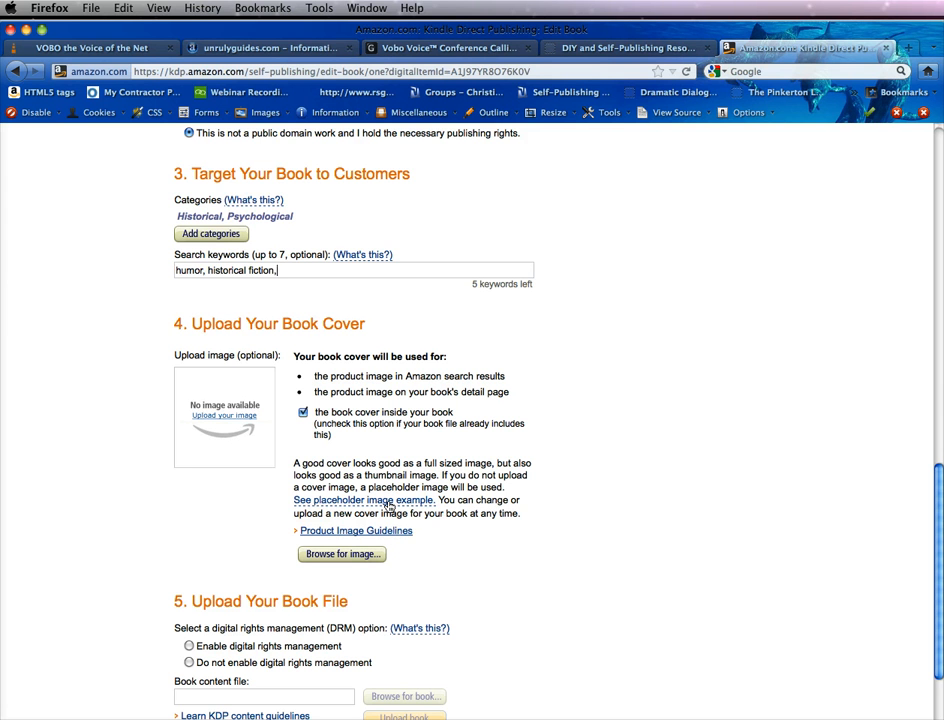
click(362, 500)
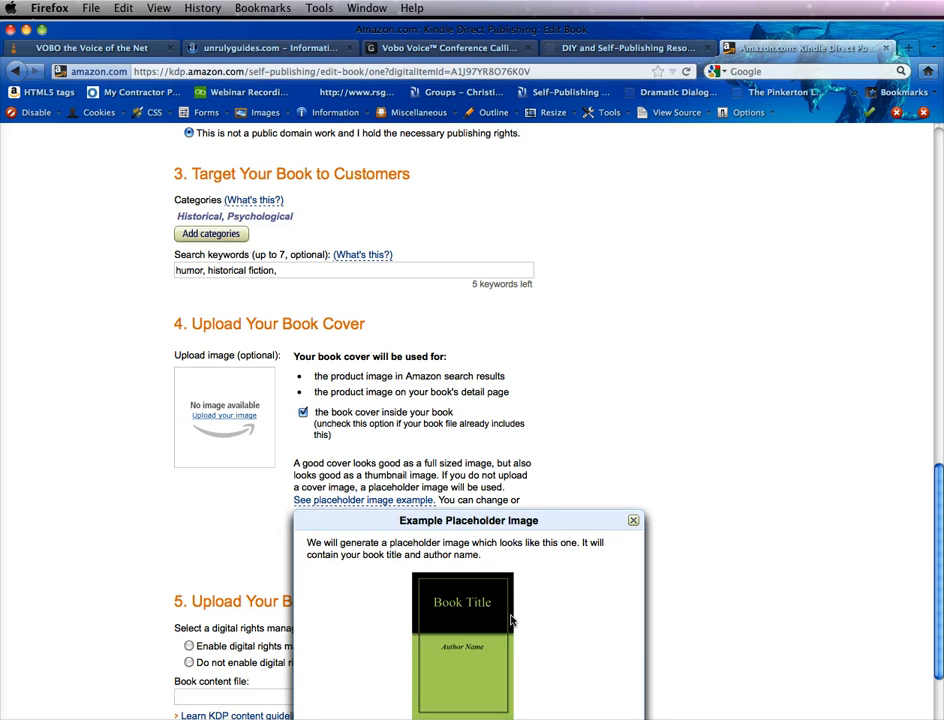
mouse_move(532, 650)
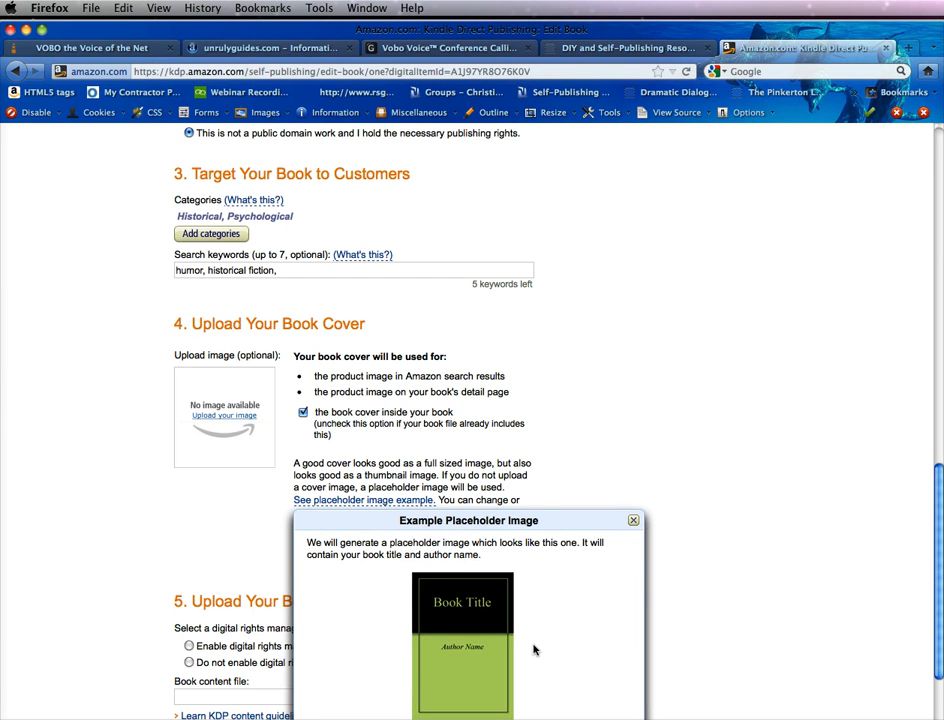
mouse_move(516, 638)
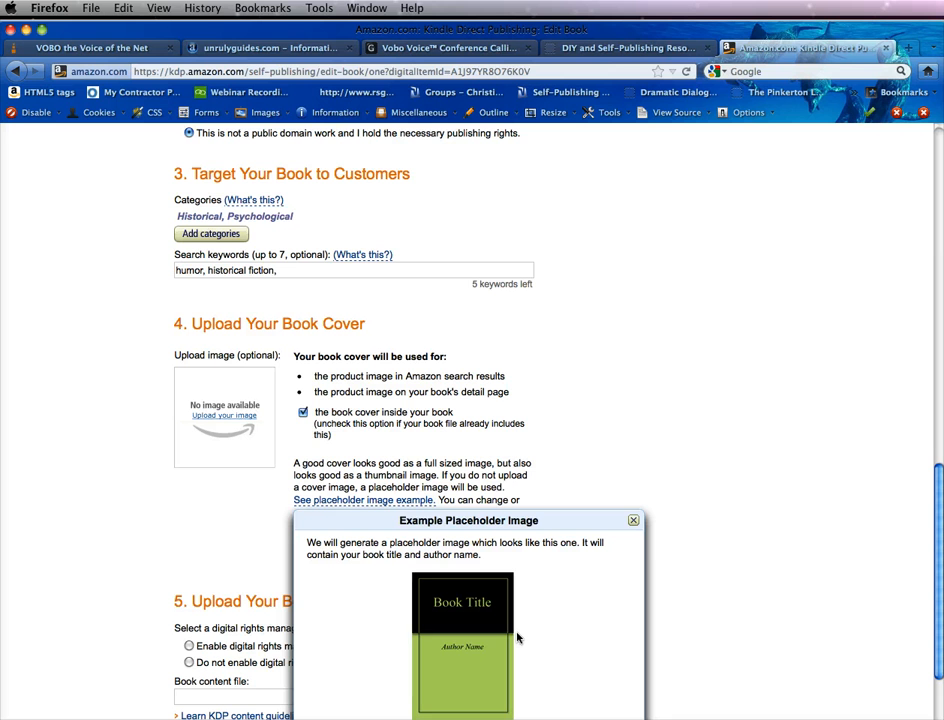
click(632, 520)
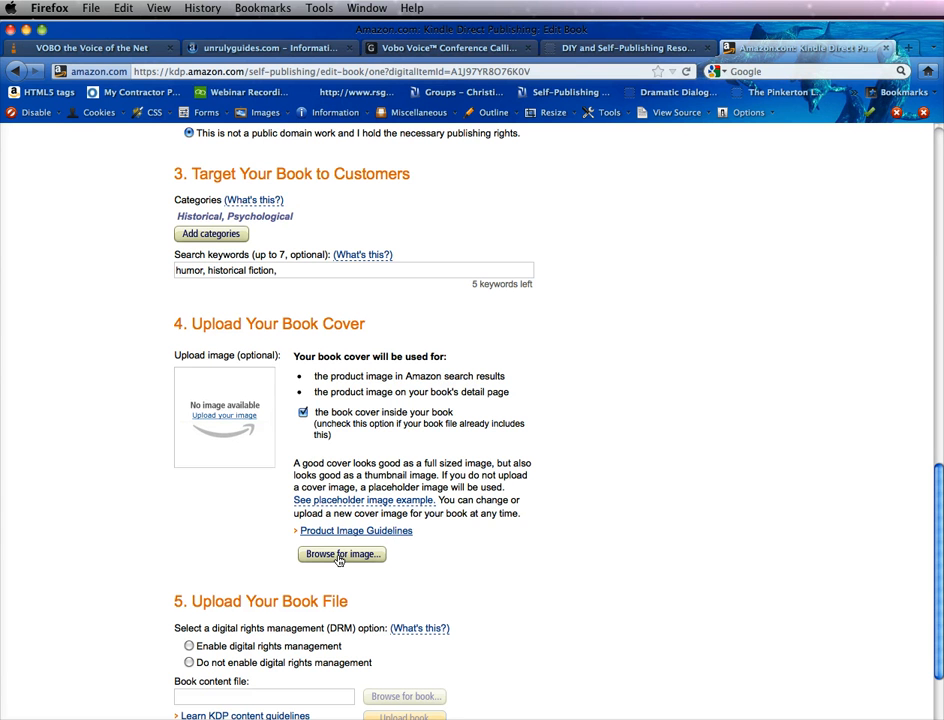
mouse_move(348, 436)
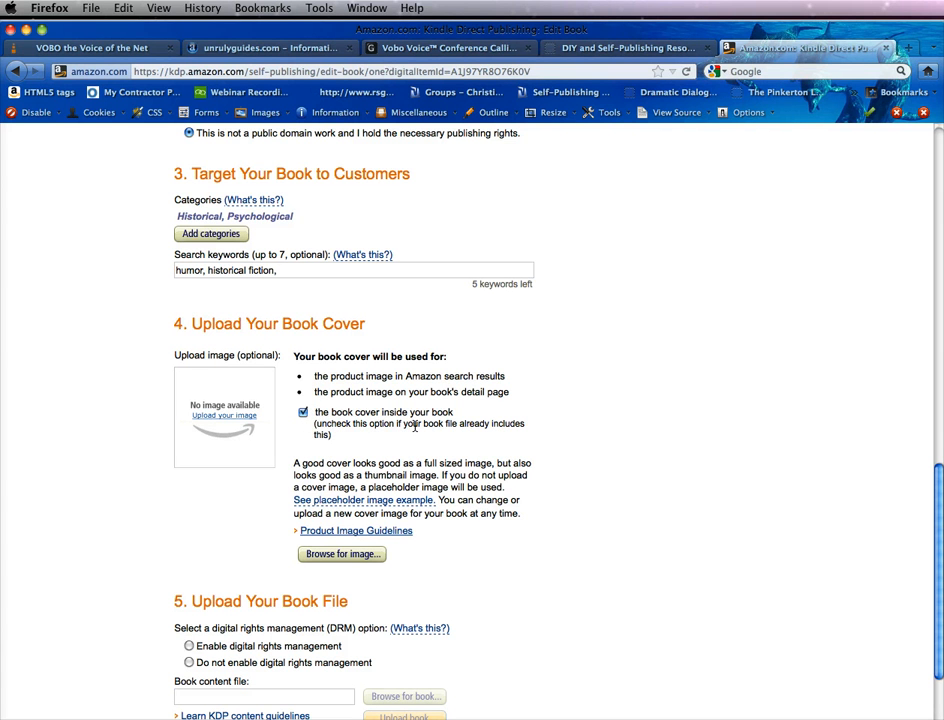
mouse_move(630, 480)
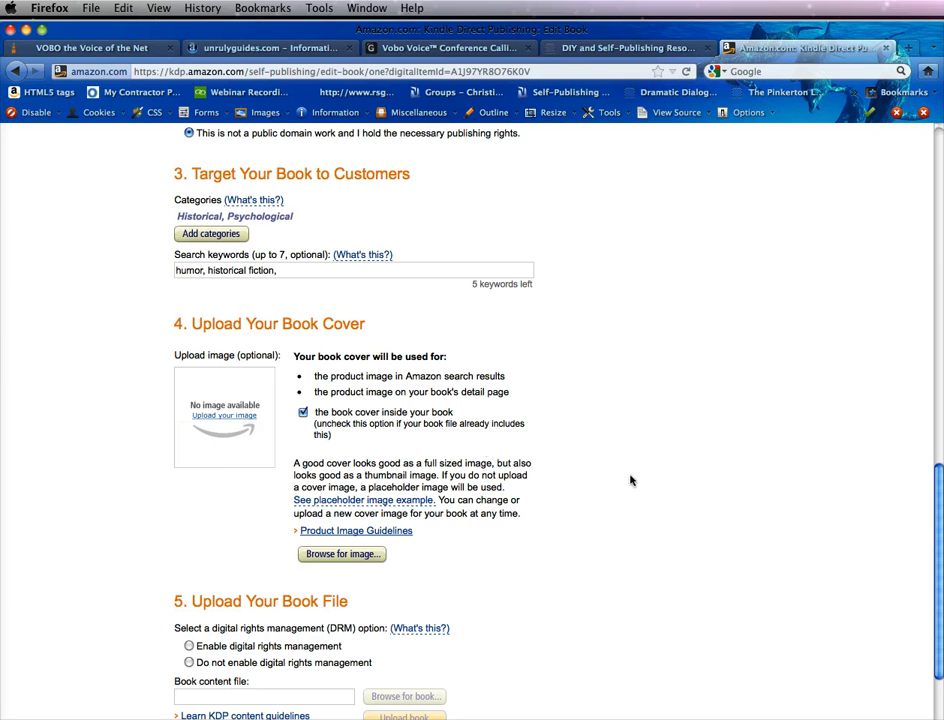
mouse_move(632, 480)
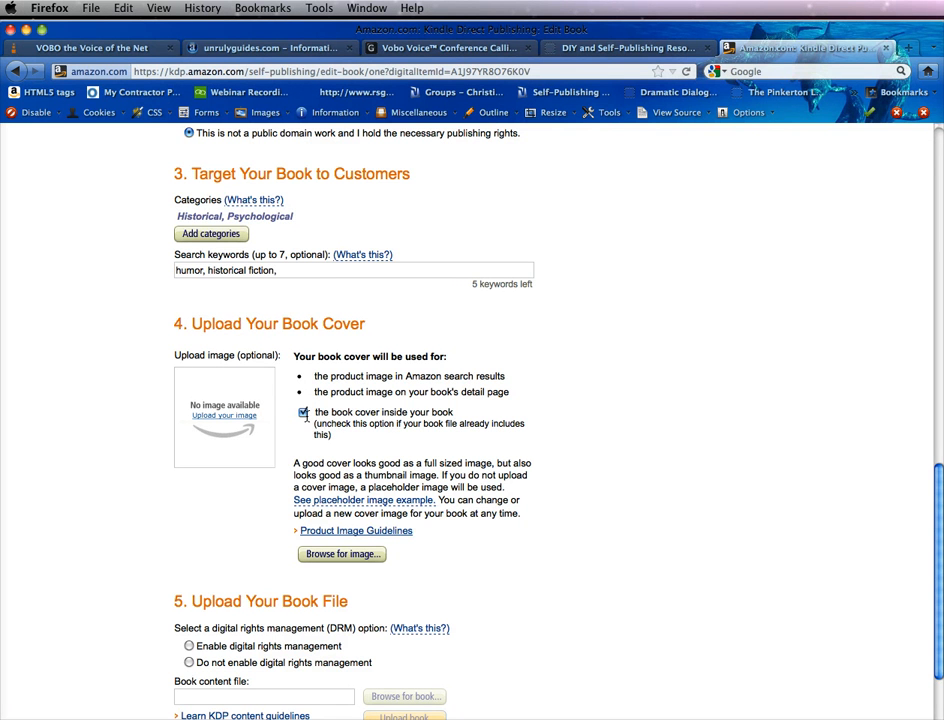
Uncheck using the book cover inside the book in the Upload Your Book Cover section.
click(304, 412)
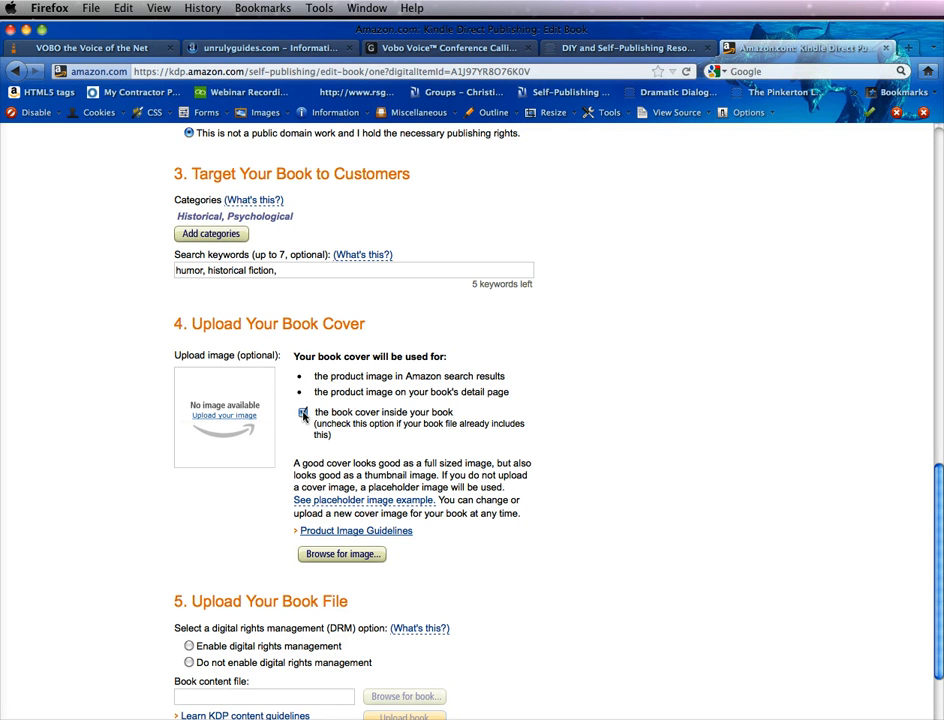
click(304, 412)
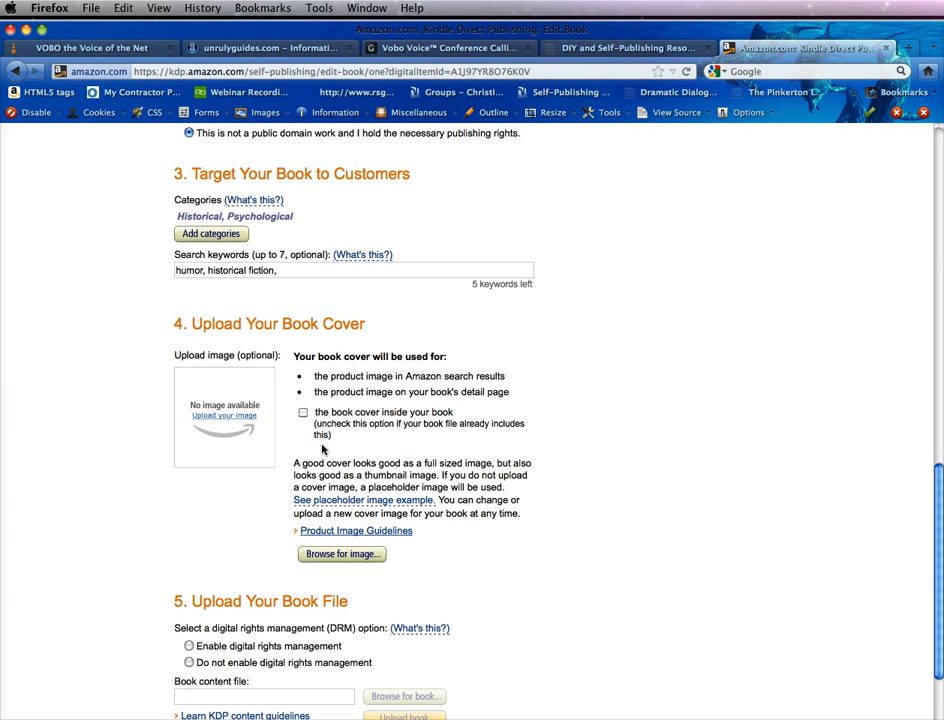
mouse_move(460, 584)
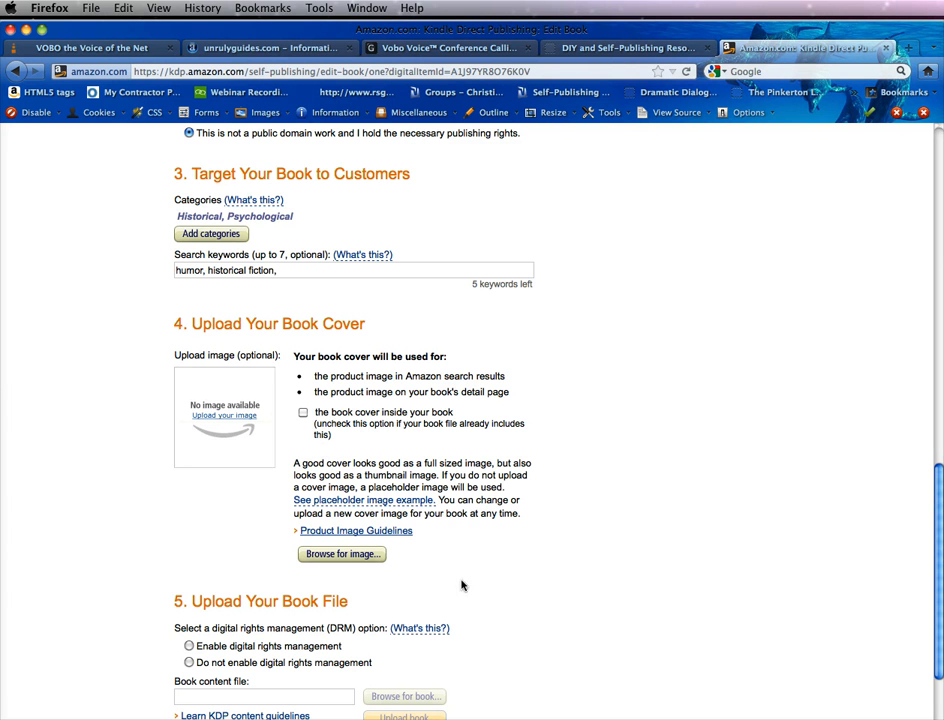
click(340, 554)
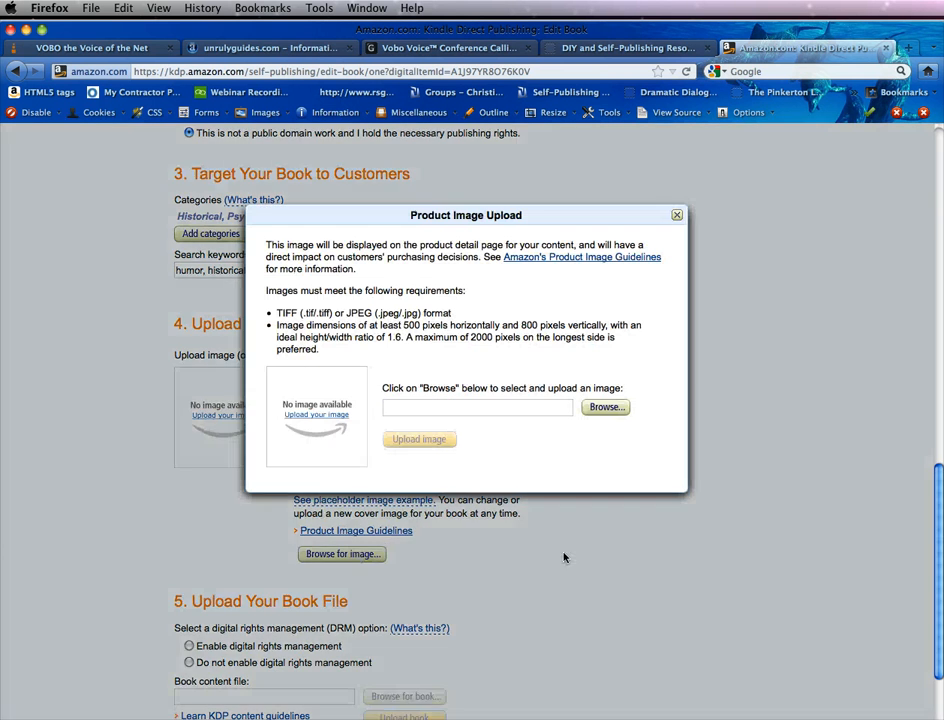
mouse_move(338, 236)
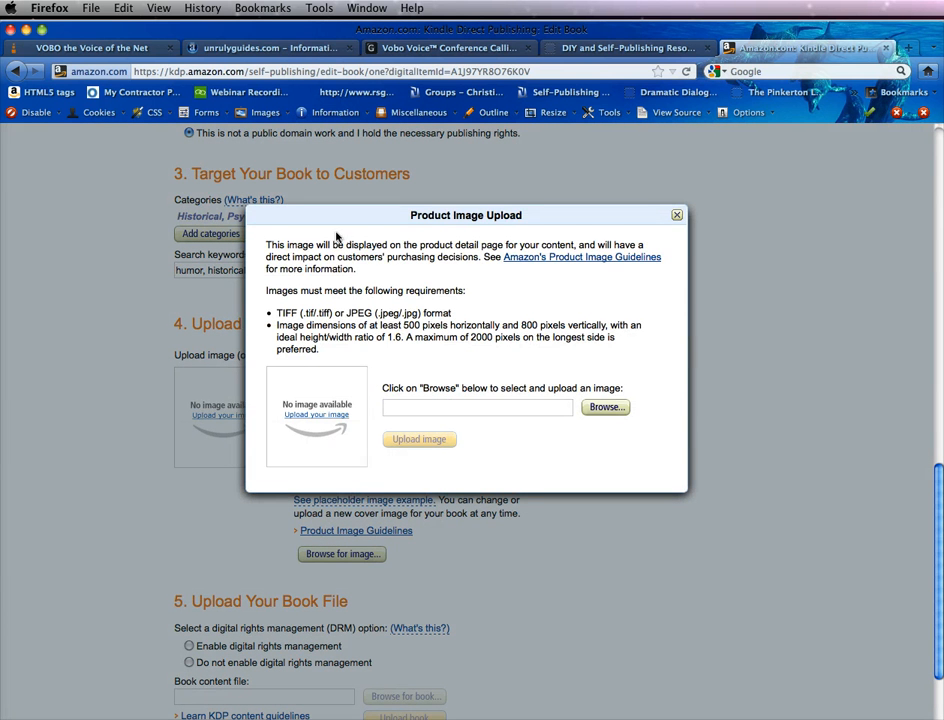
mouse_move(350, 320)
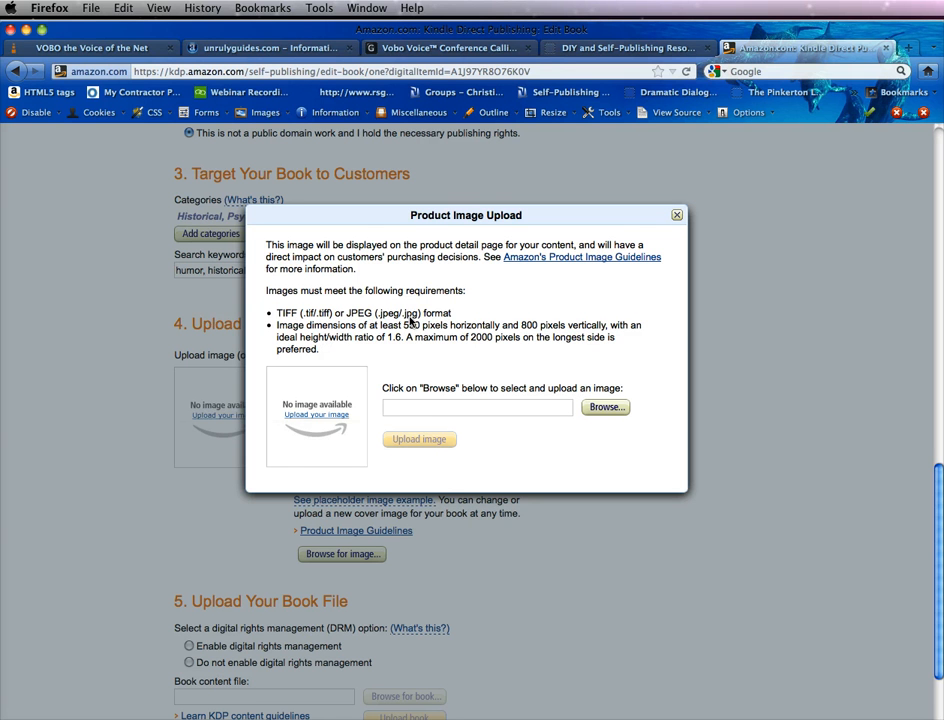
mouse_move(424, 332)
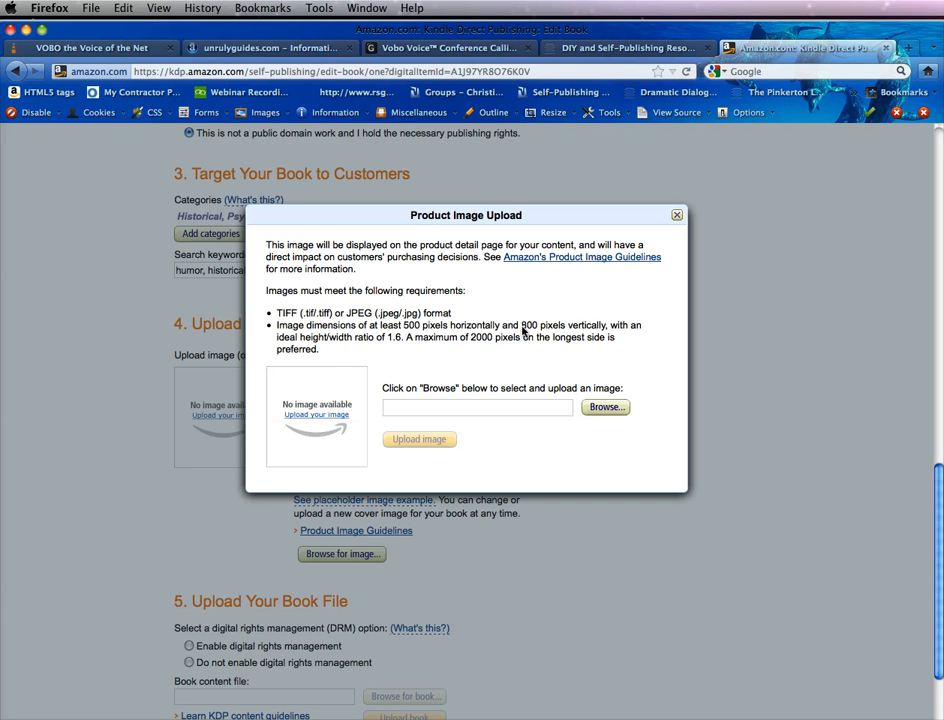
mouse_move(478, 332)
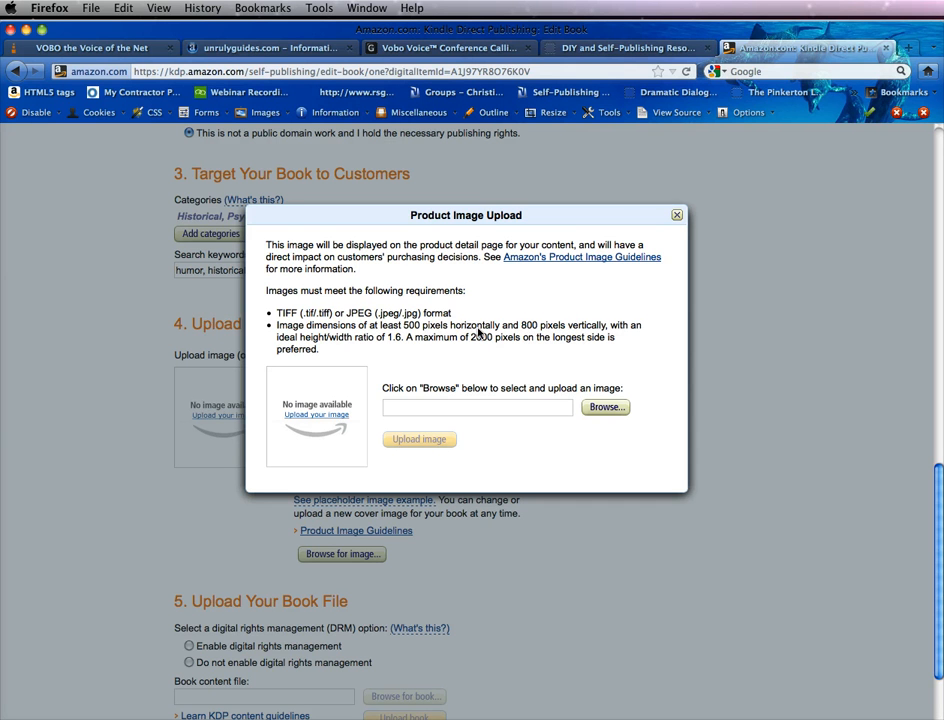
mouse_move(568, 332)
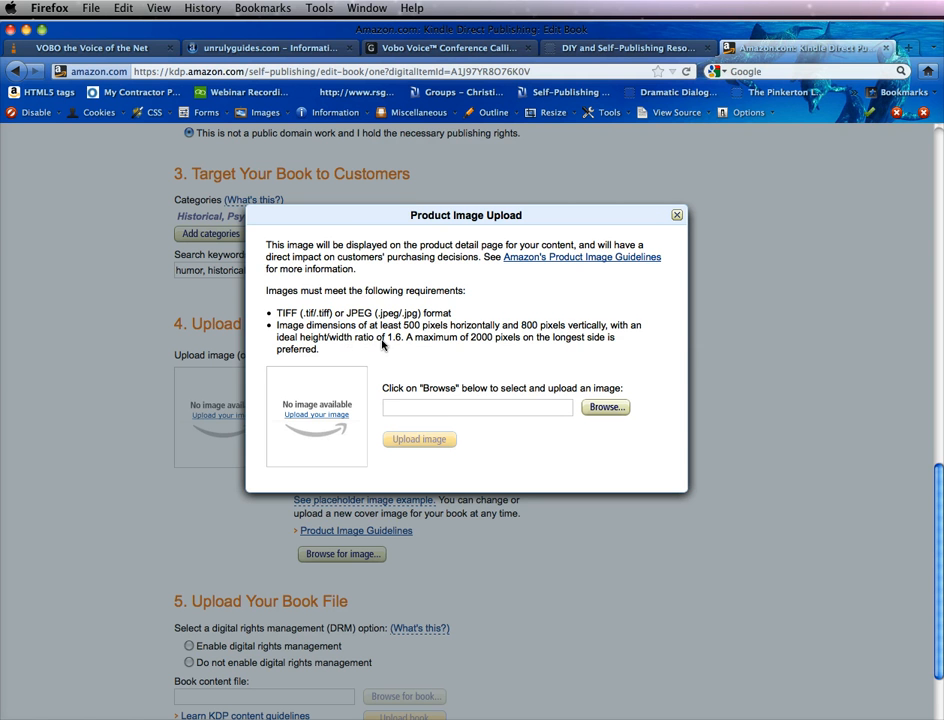
mouse_move(392, 378)
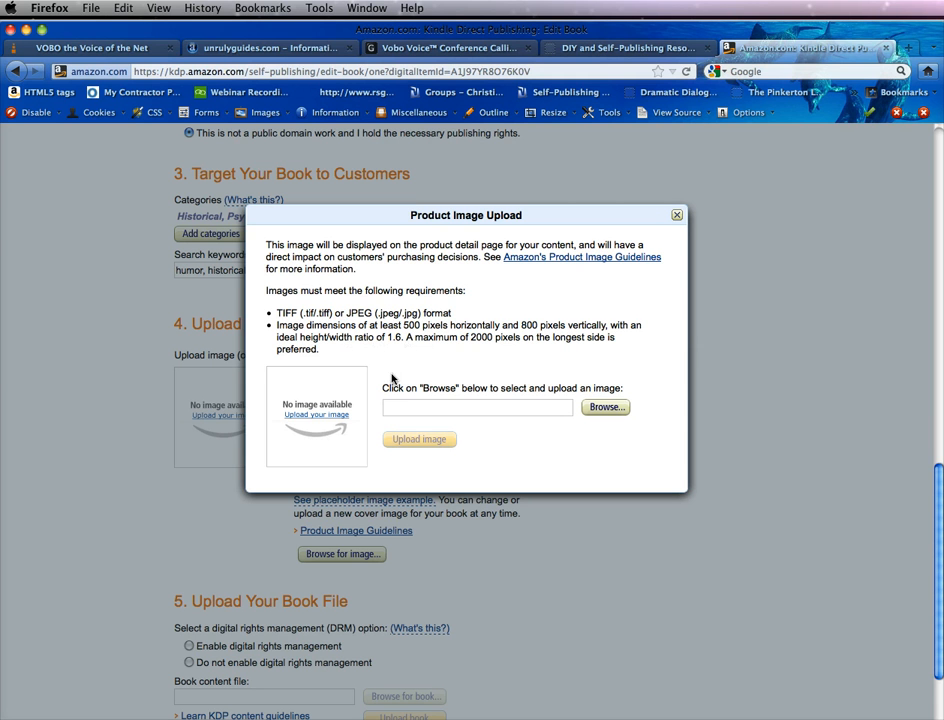
mouse_move(392, 358)
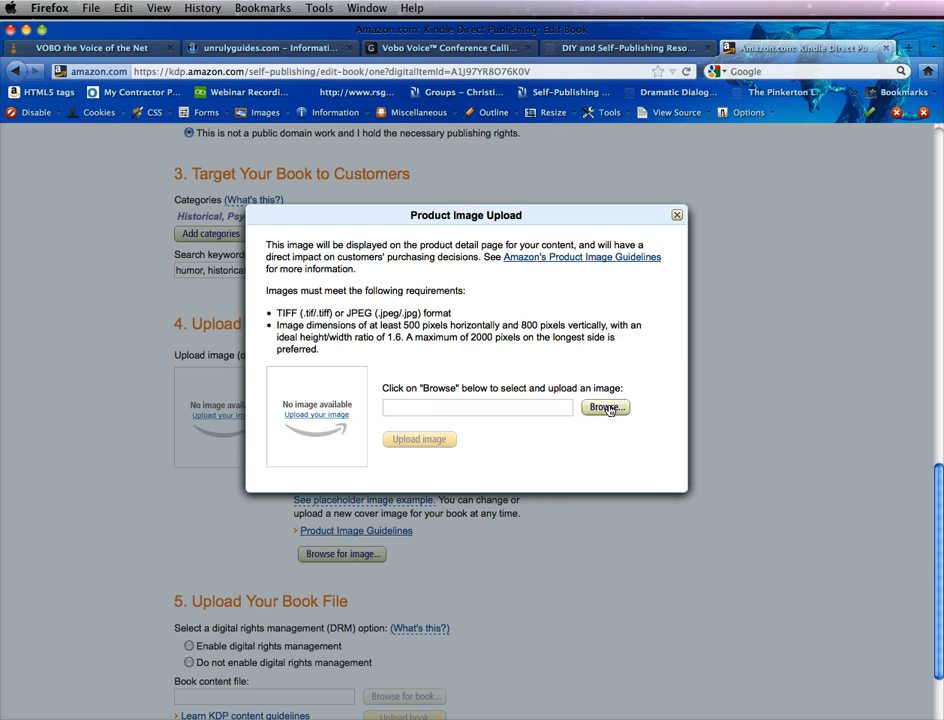
Upload COVER2.jpg as the product cover image until 'Uploaded successfully!' shows its preview.
click(604, 408)
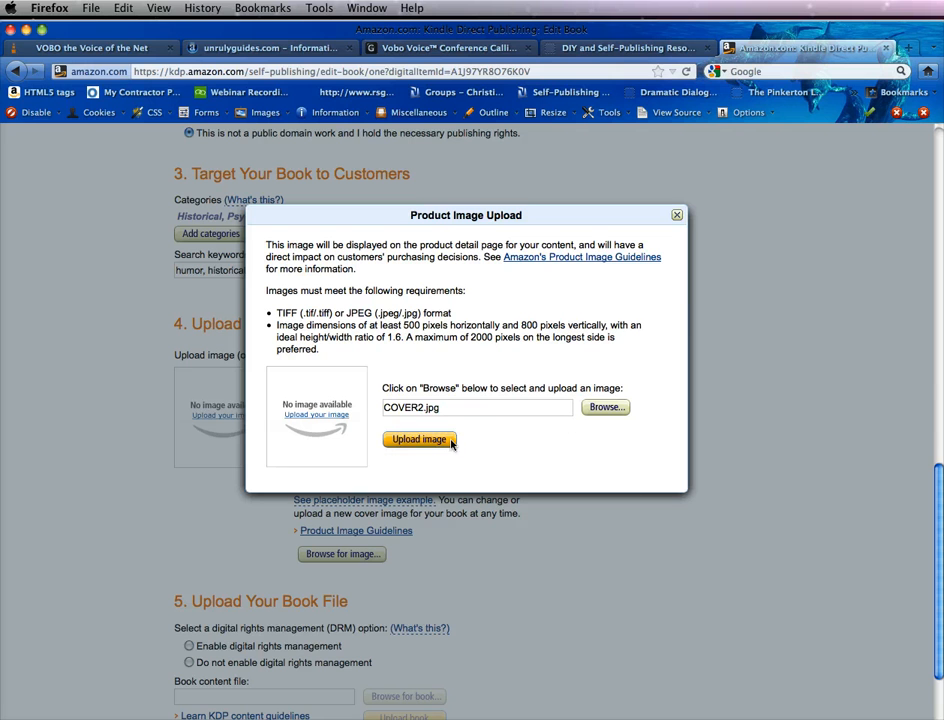
mouse_move(468, 408)
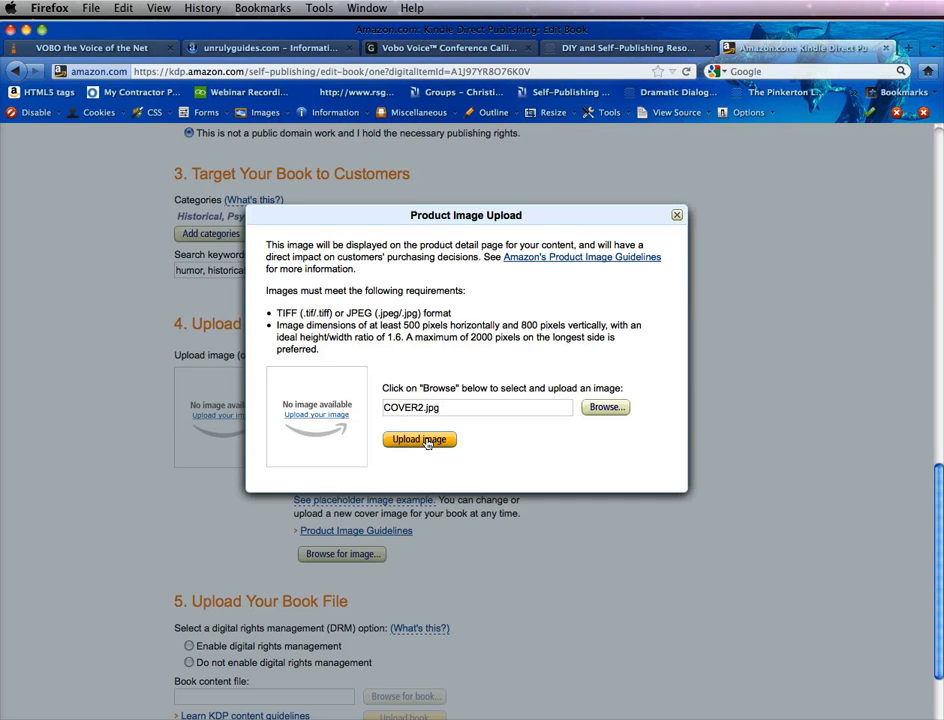
click(420, 440)
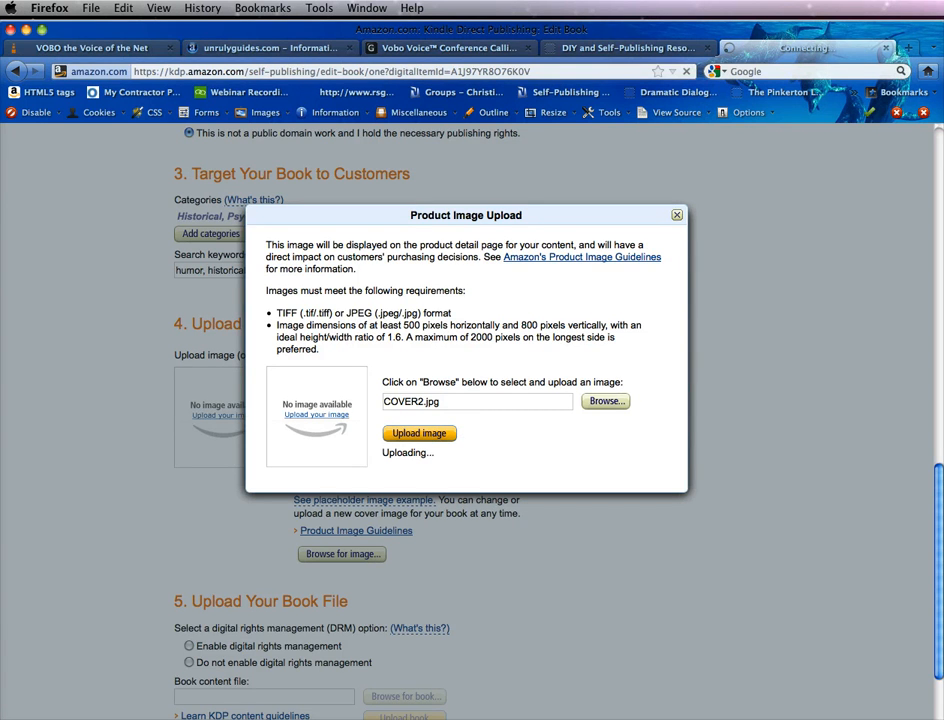
click(418, 432)
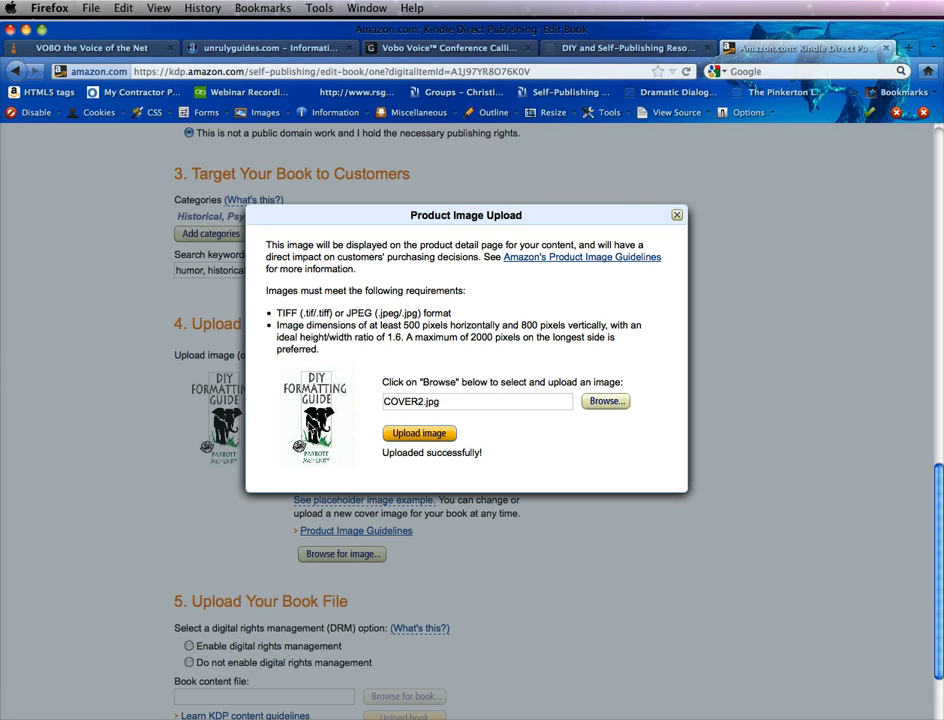
mouse_move(676, 218)
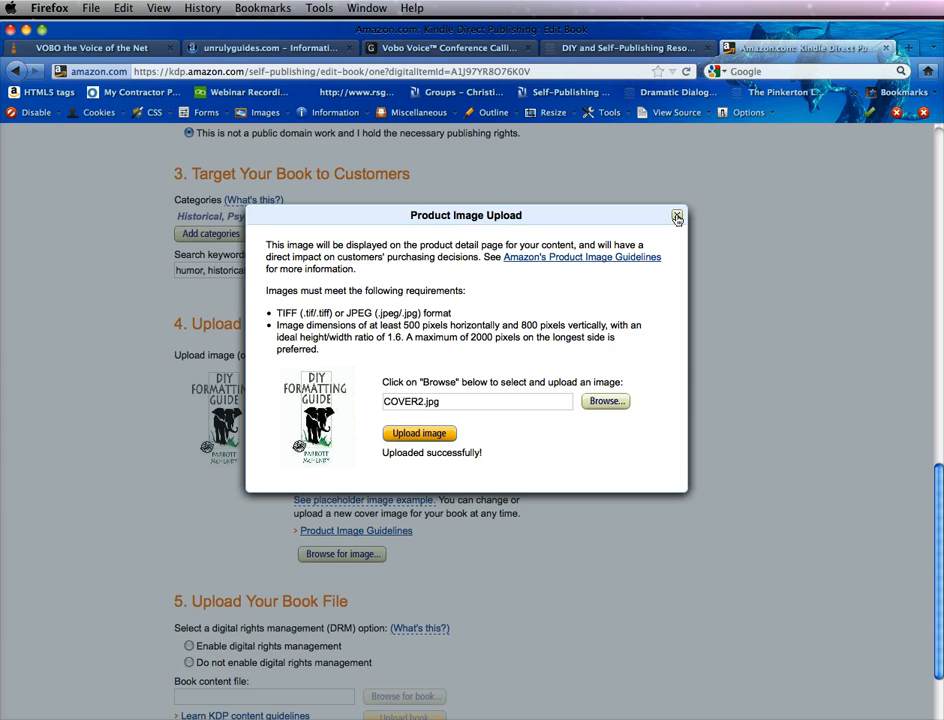
Close the Product Image Upload window so the cover section shows the DIY Formatting Guide cover.
click(676, 216)
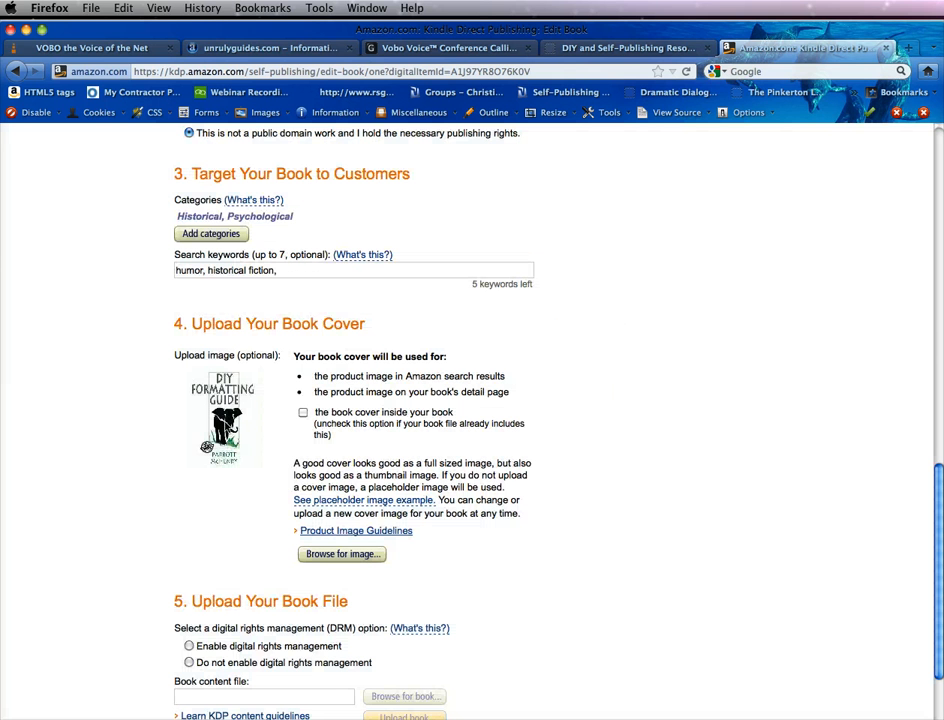
mouse_move(224, 420)
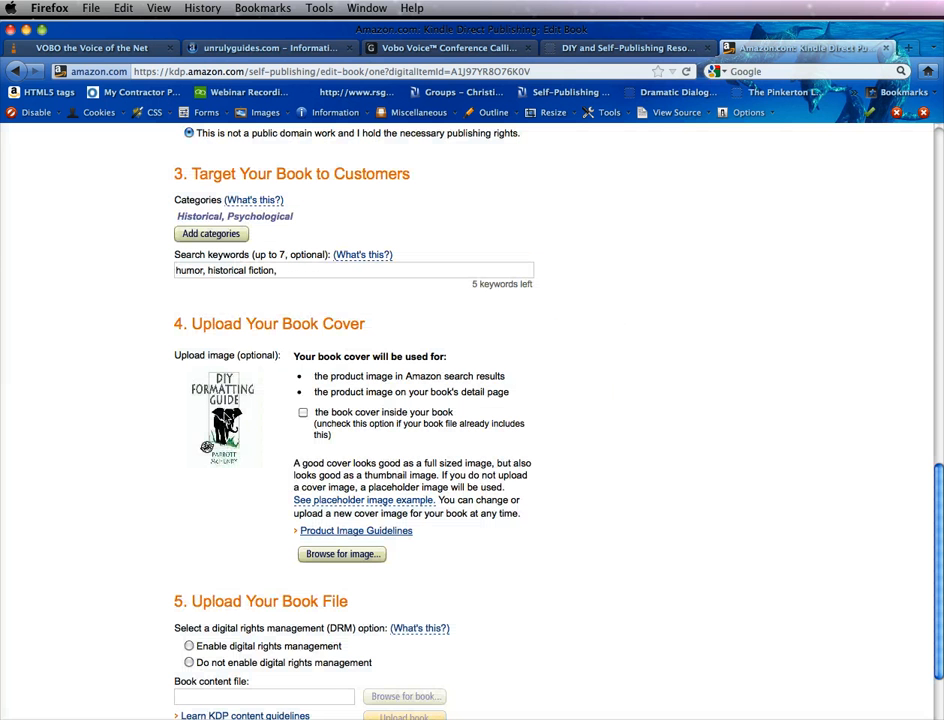
scroll(down, 3)
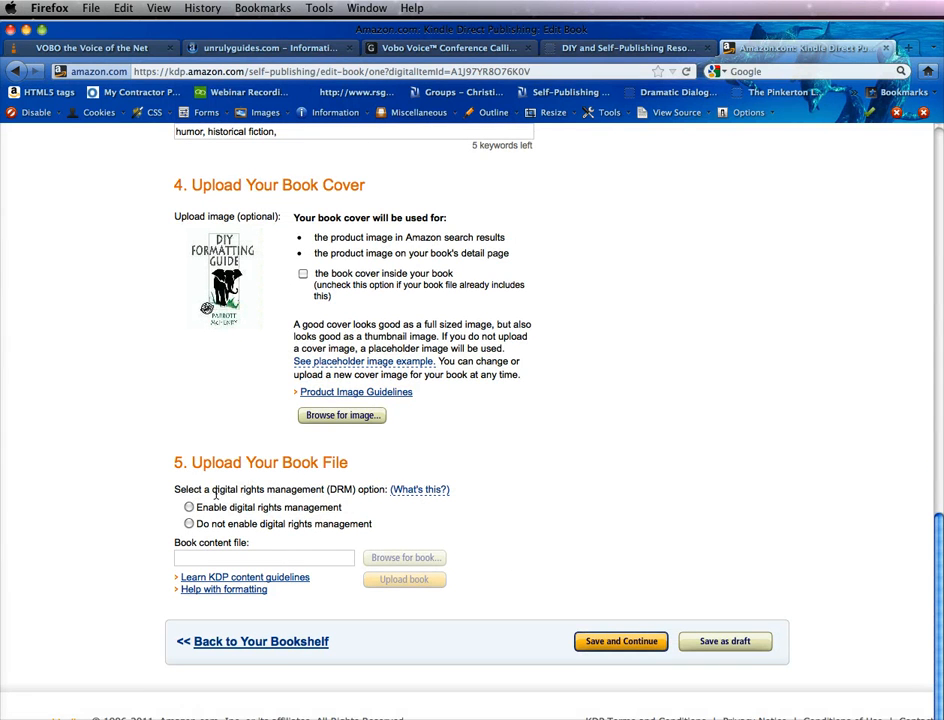
mouse_move(320, 490)
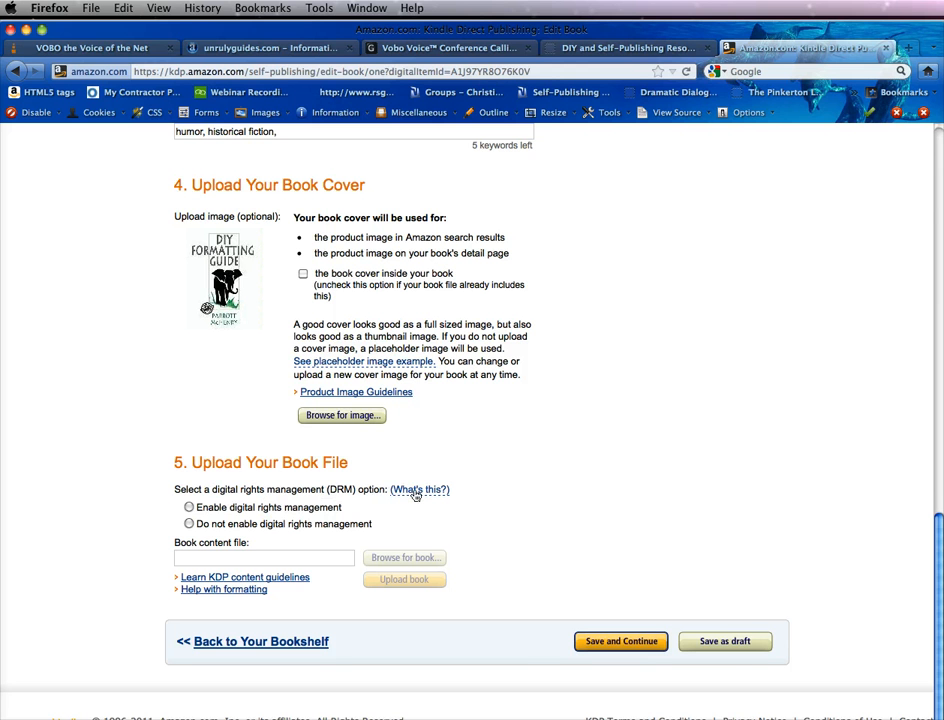
click(420, 488)
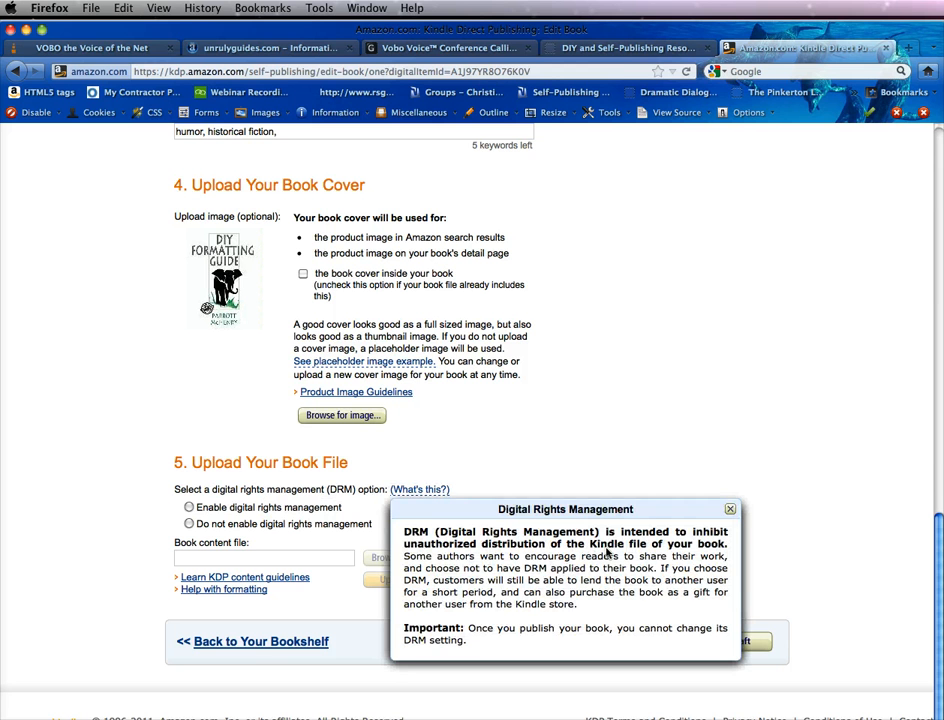
mouse_move(614, 568)
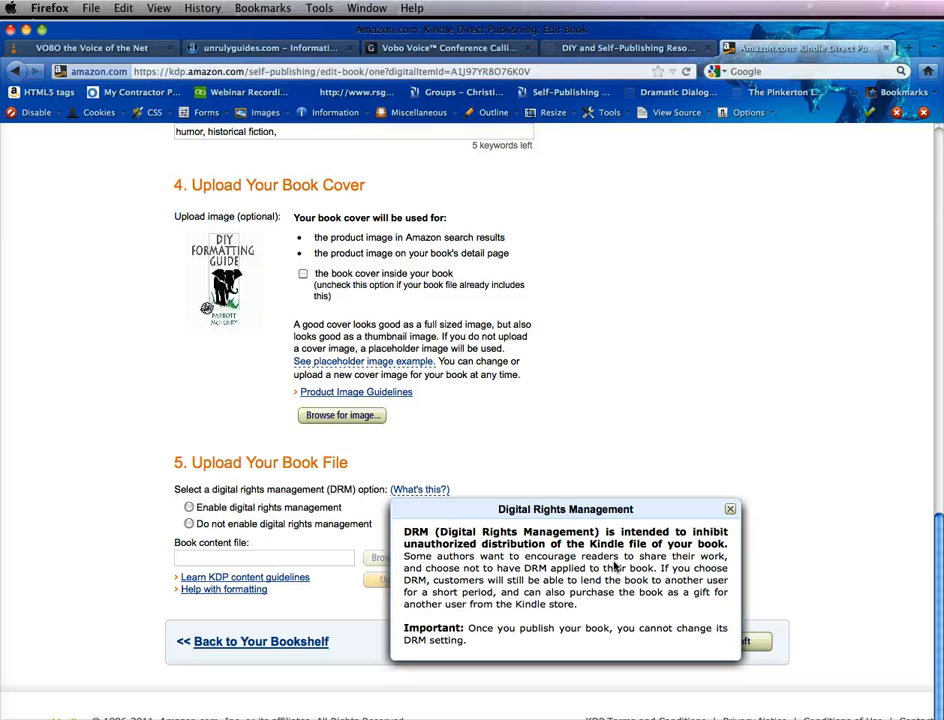
mouse_move(612, 604)
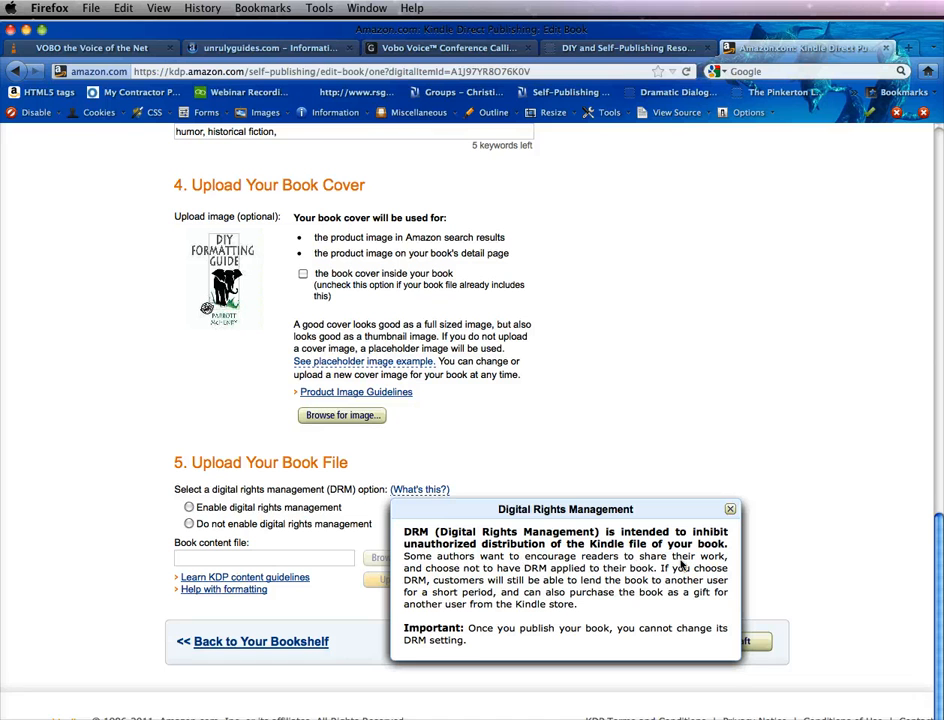
mouse_move(564, 572)
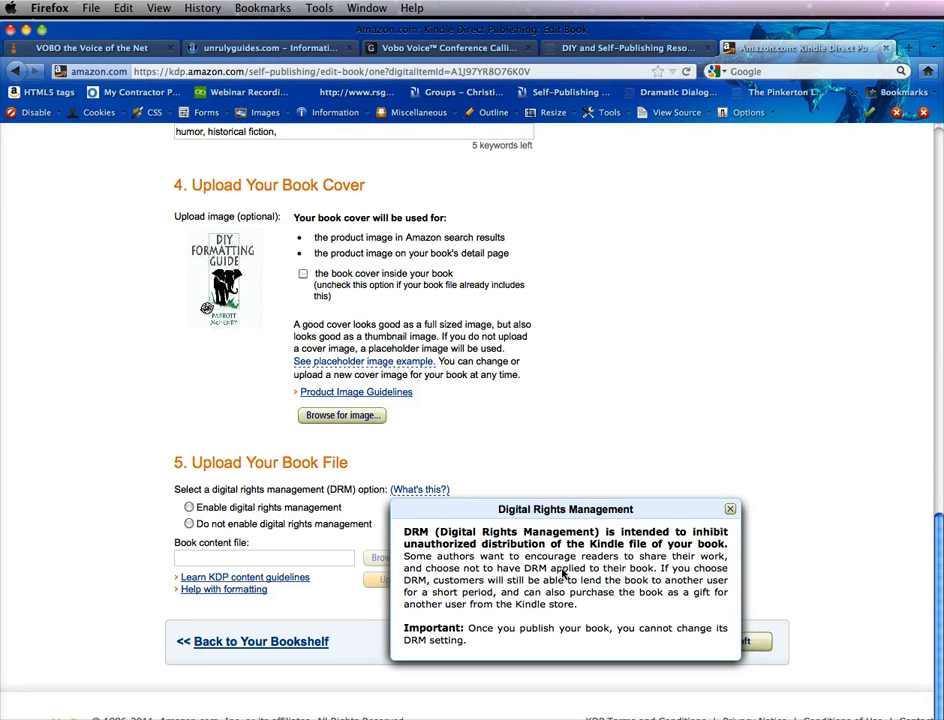
mouse_move(604, 610)
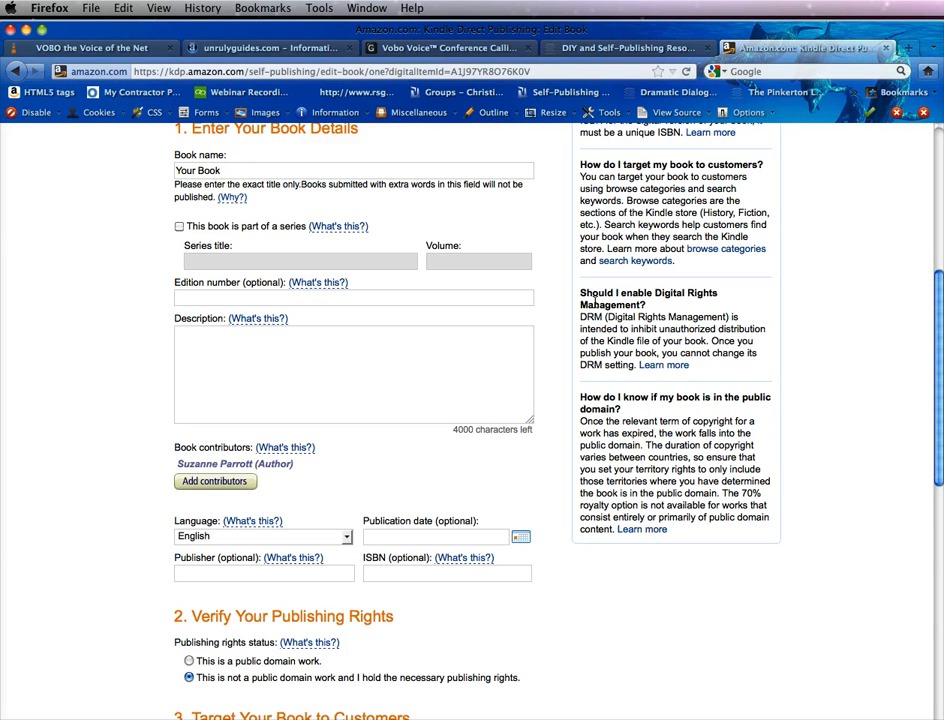
scroll(down, 3)
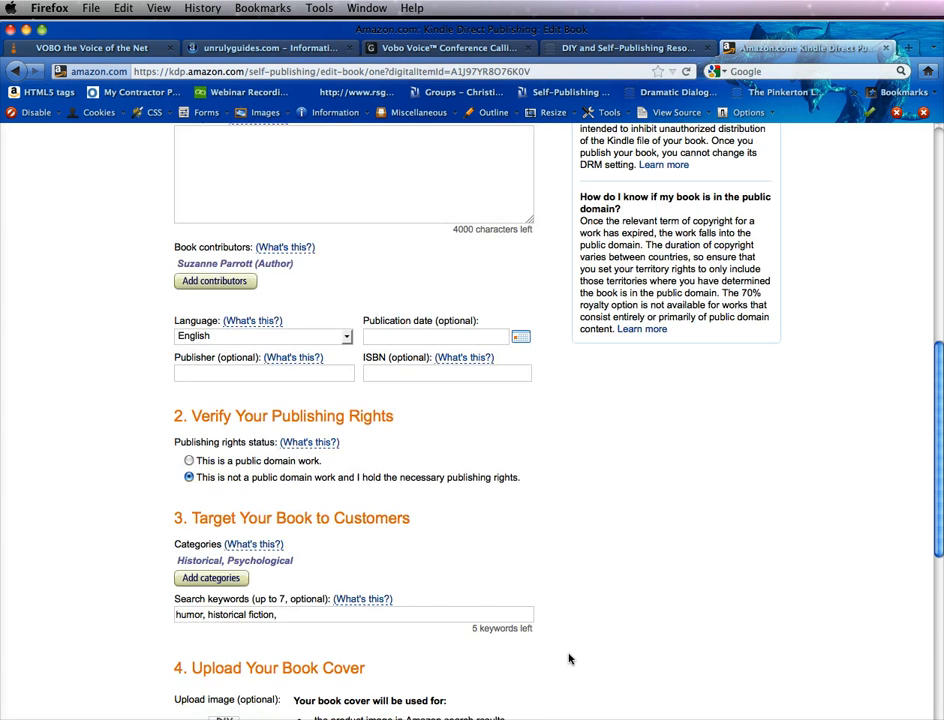
scroll(down, 3)
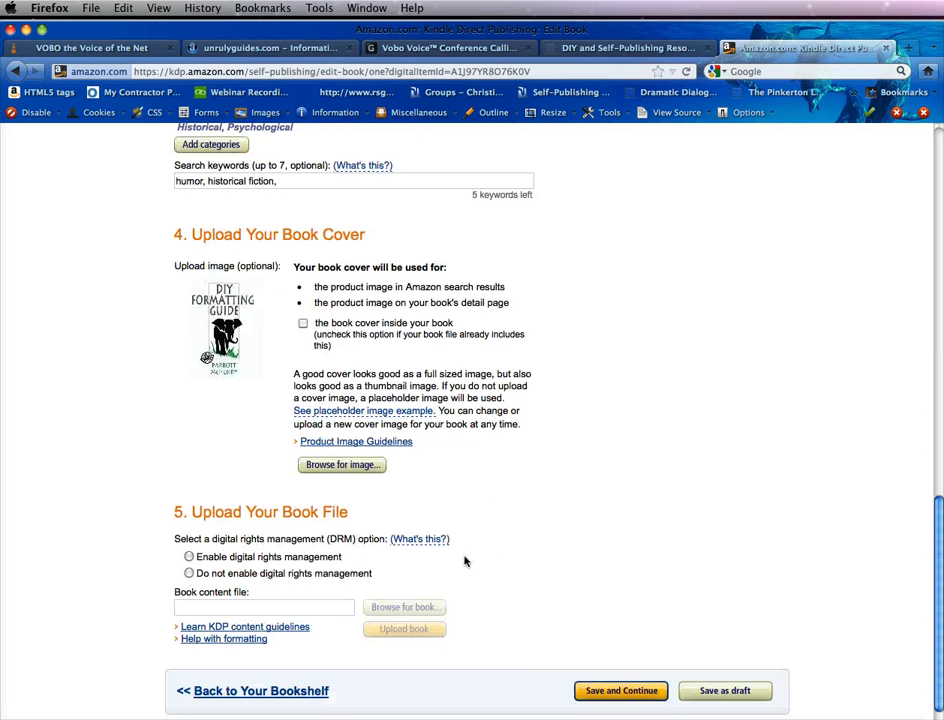
Select 'Do not enable digital rights management' for the book.
click(188, 572)
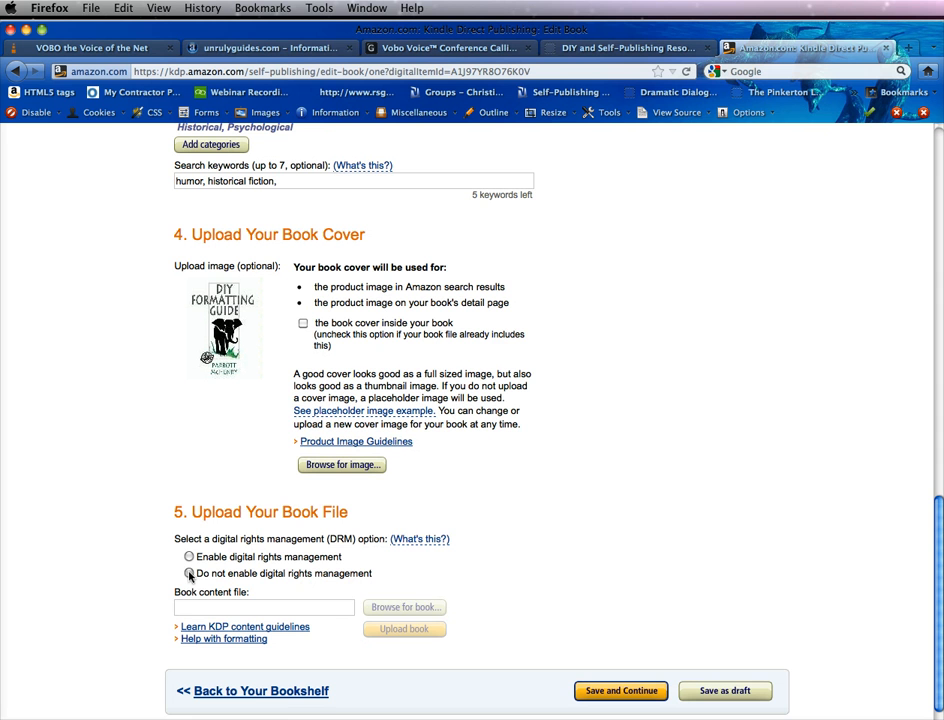
click(188, 572)
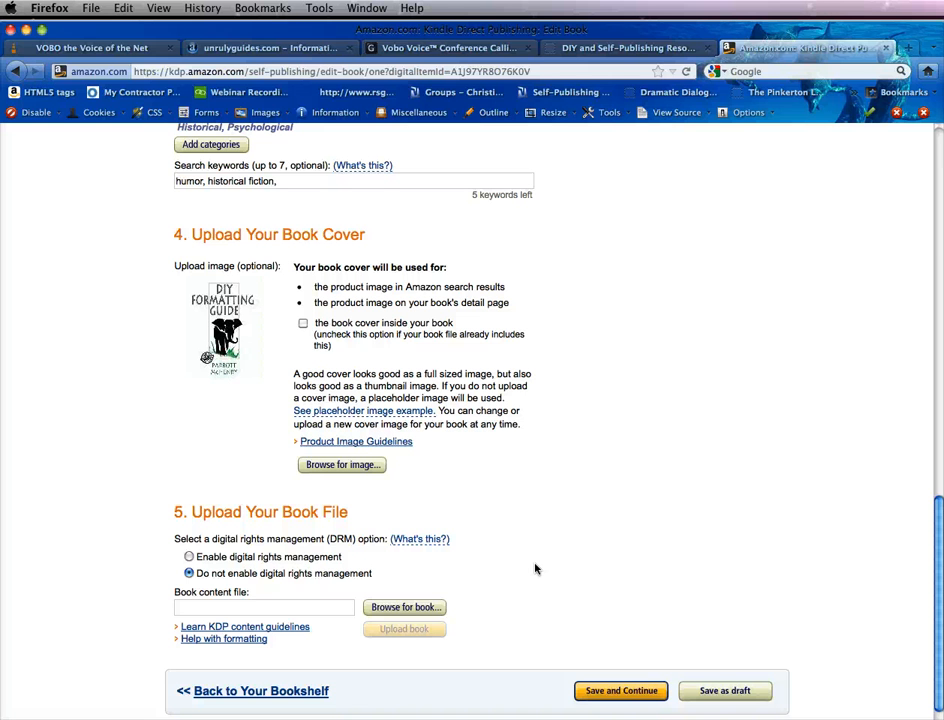
scroll(down, 3)
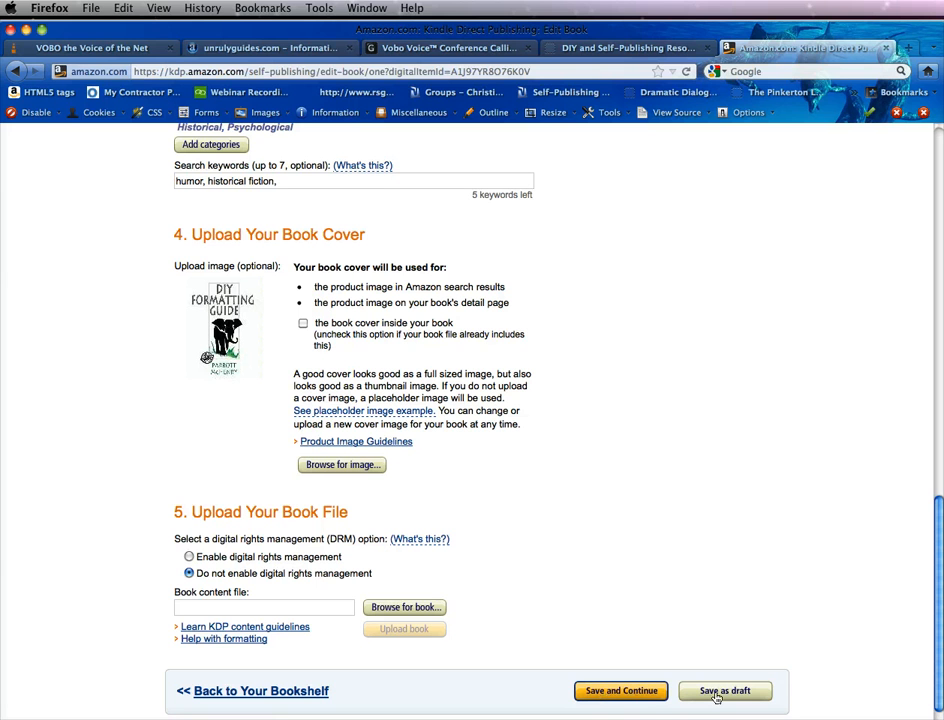
mouse_move(494, 658)
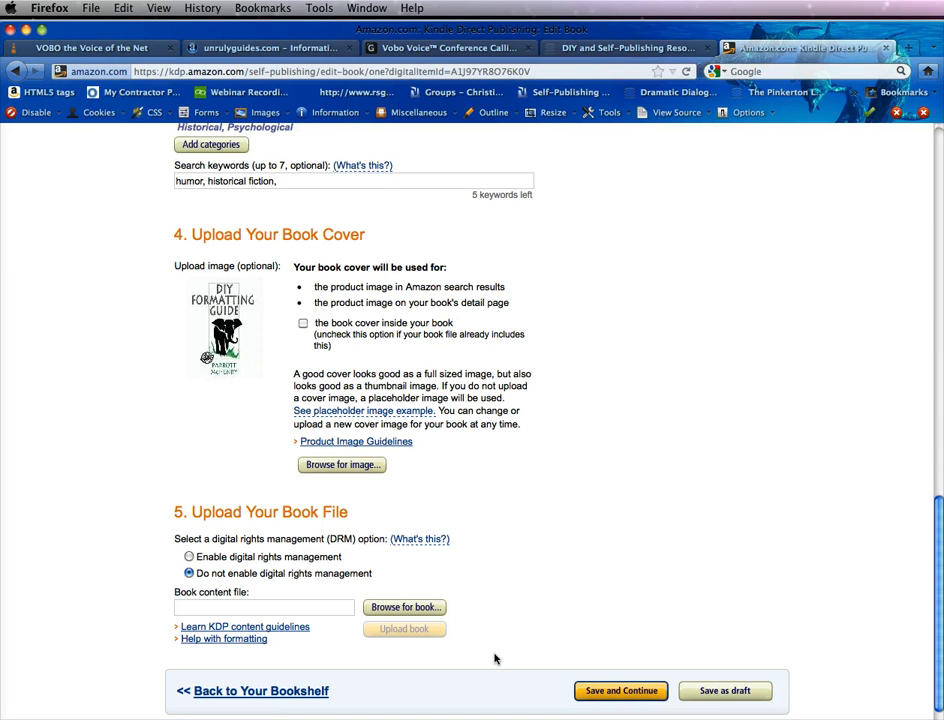